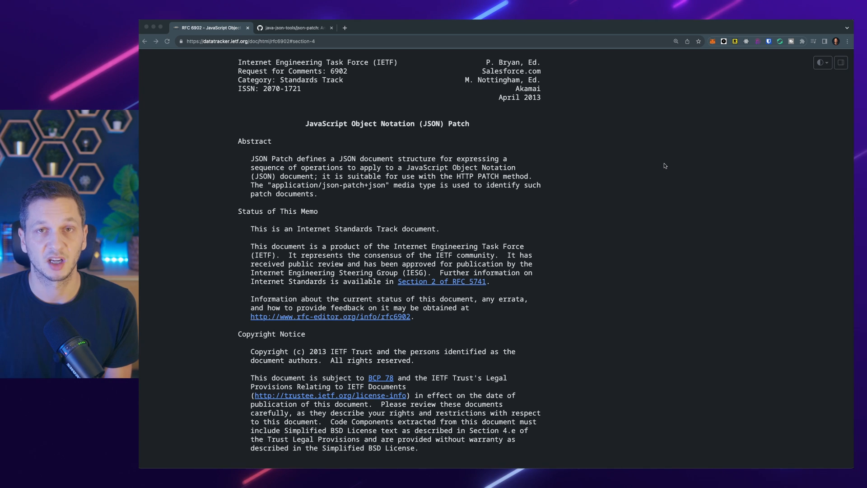
{"action": "mouse_move", "coordinate": [634, 155]}
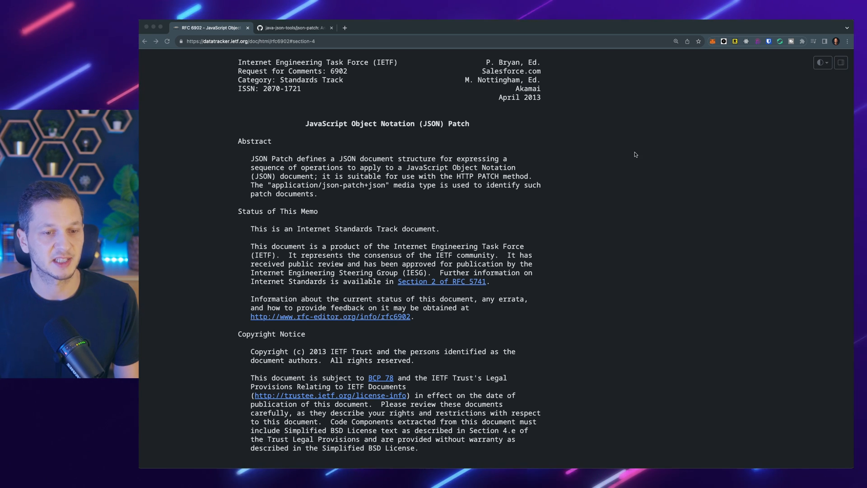
- Show the java-json-tools json-patch repository page and scroll to its RFC 6902/7386 README
{"action": "scroll", "scroll_direction": "down", "scroll_amount": 3}
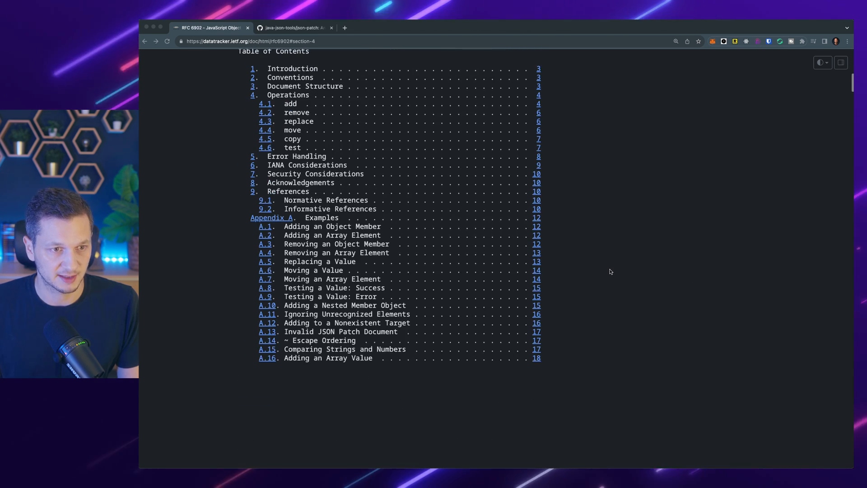
{"action": "scroll", "scroll_direction": "up", "scroll_amount": 3}
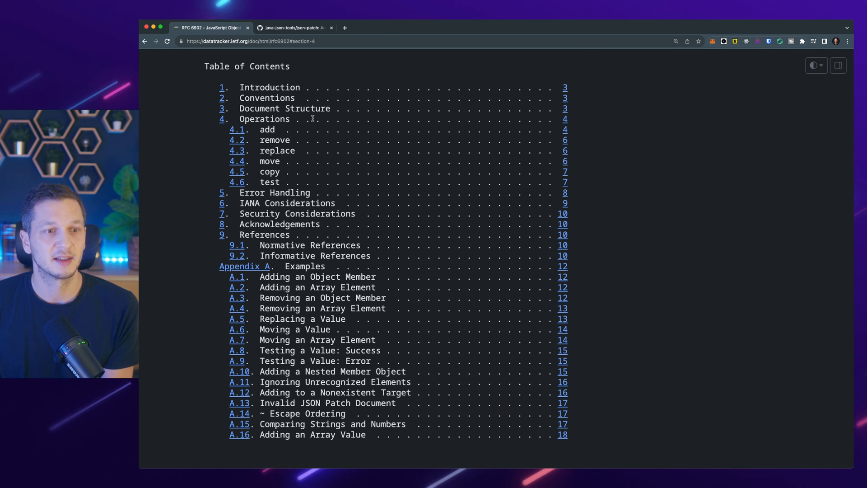
{"action": "mouse_move", "coordinate": [316, 160]}
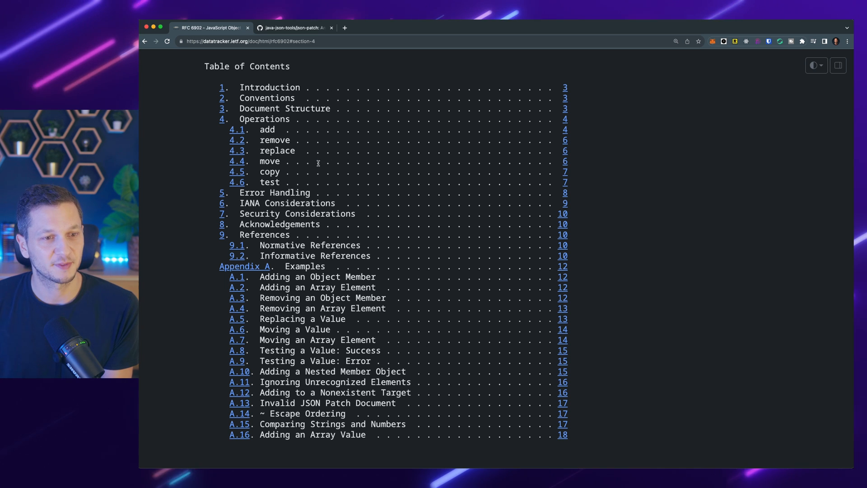
{"action": "mouse_move", "coordinate": [285, 182]}
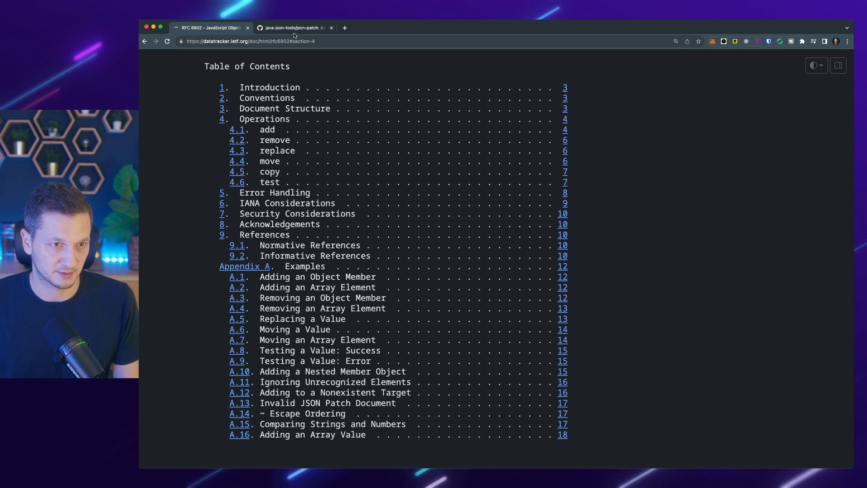
{"action": "left_click", "coordinate": [292, 28]}
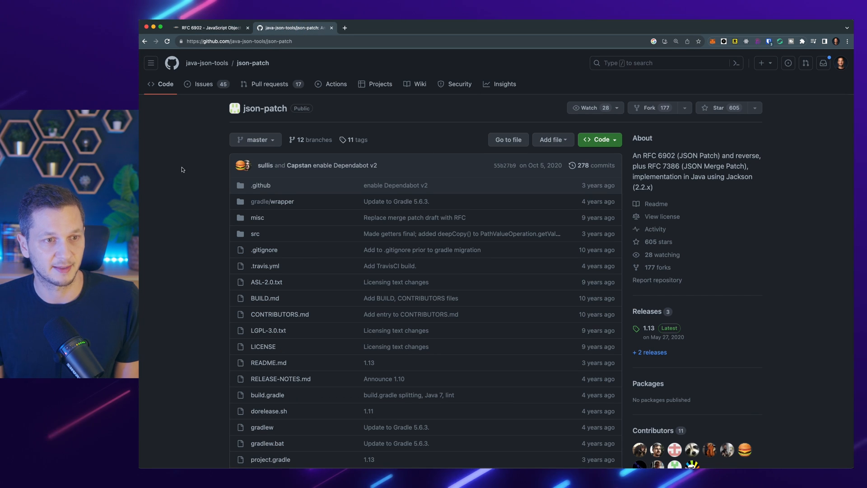
{"action": "mouse_move", "coordinate": [827, 226]}
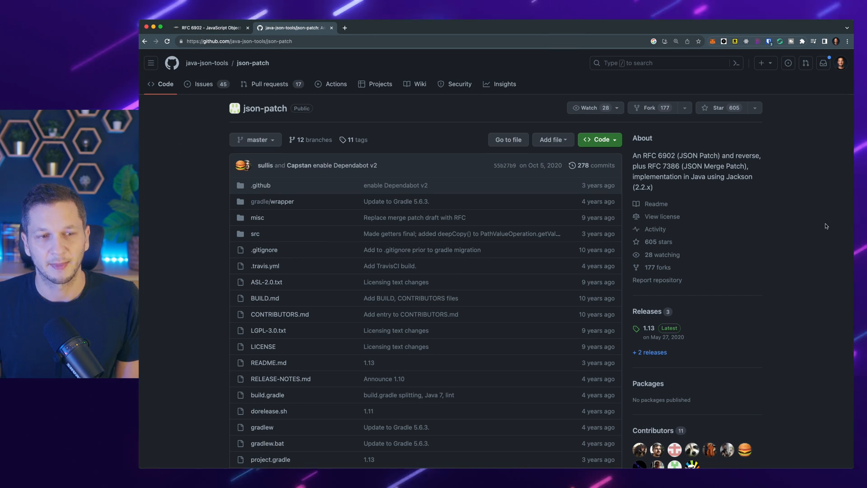
{"action": "mouse_move", "coordinate": [498, 253]}
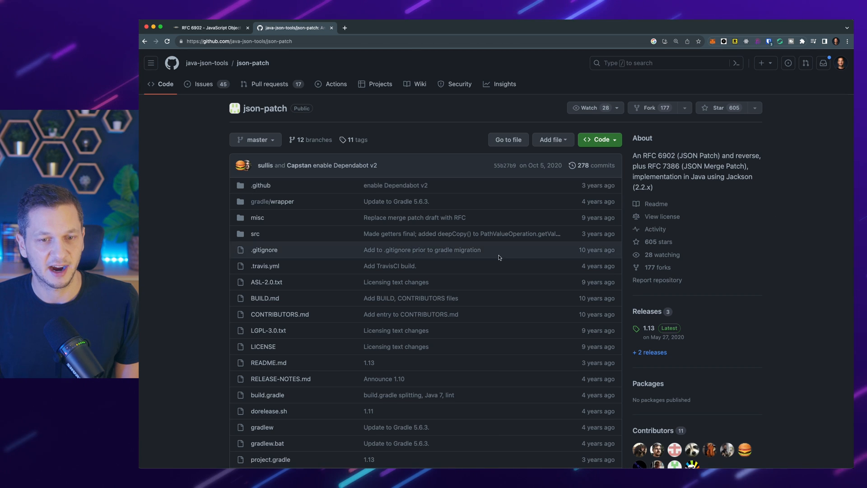
{"action": "scroll", "scroll_direction": "down", "scroll_amount": 3}
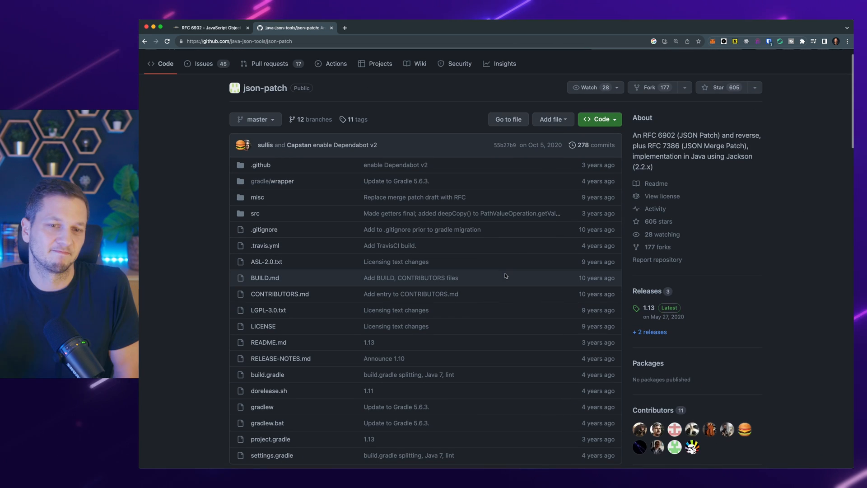
{"action": "scroll", "scroll_direction": "down", "scroll_amount": 3}
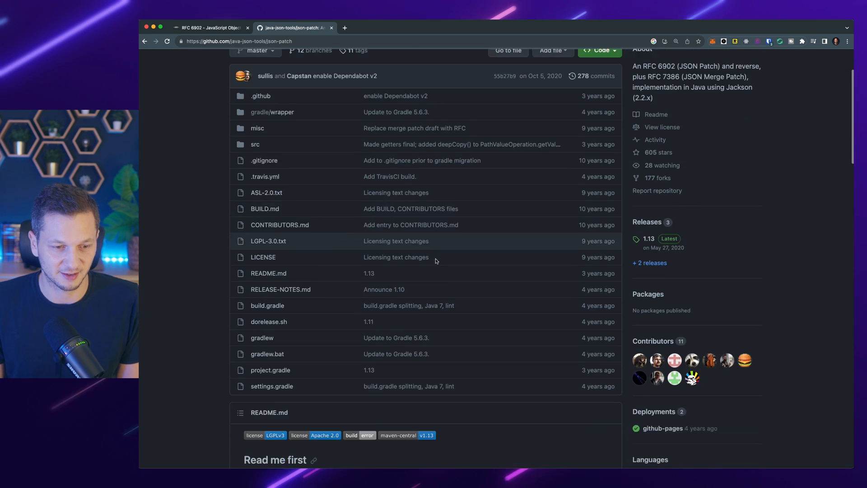
{"action": "scroll", "scroll_direction": "down", "scroll_amount": 3}
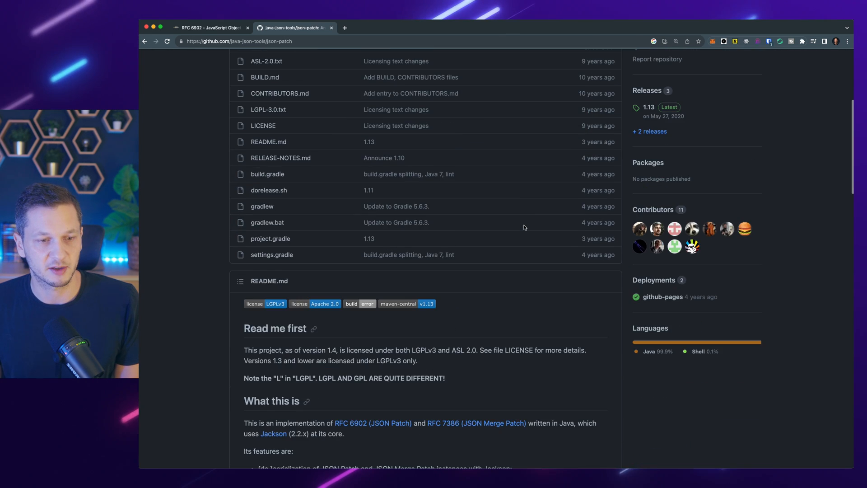
{"action": "scroll", "scroll_direction": "down", "scroll_amount": 3}
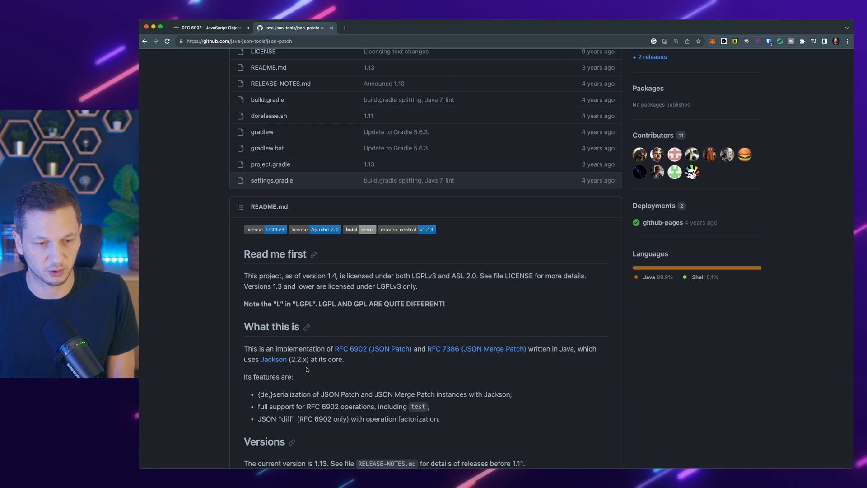
{"action": "mouse_move", "coordinate": [351, 371]}
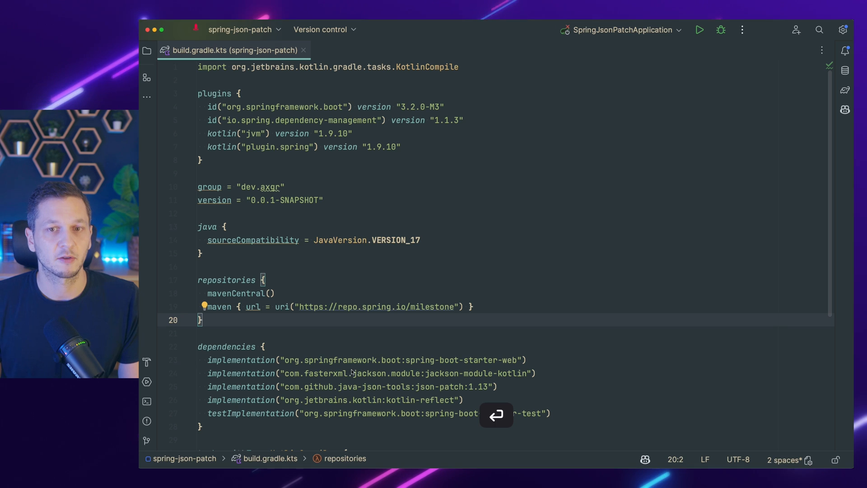
{"action": "scroll", "scroll_direction": "up", "scroll_amount": 3}
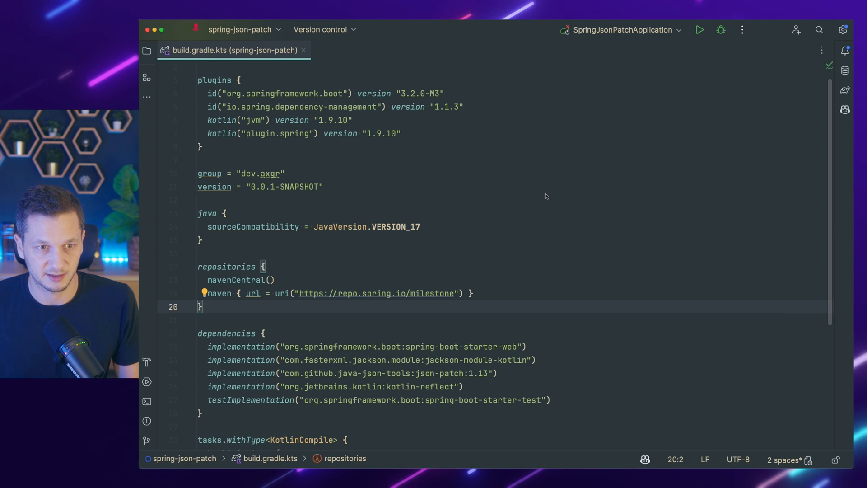
{"action": "scroll", "scroll_direction": "up", "scroll_amount": 3}
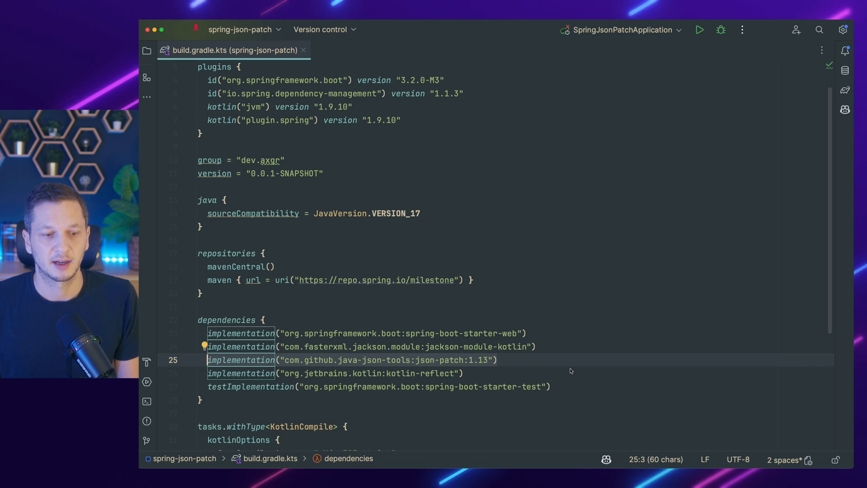
{"action": "scroll", "scroll_direction": "up", "scroll_amount": 3}
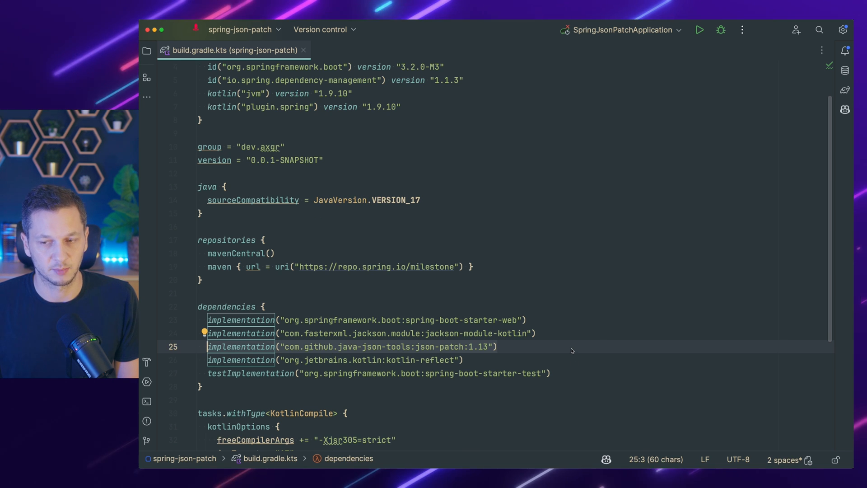
{"action": "right_click", "coordinate": [235, 162]}
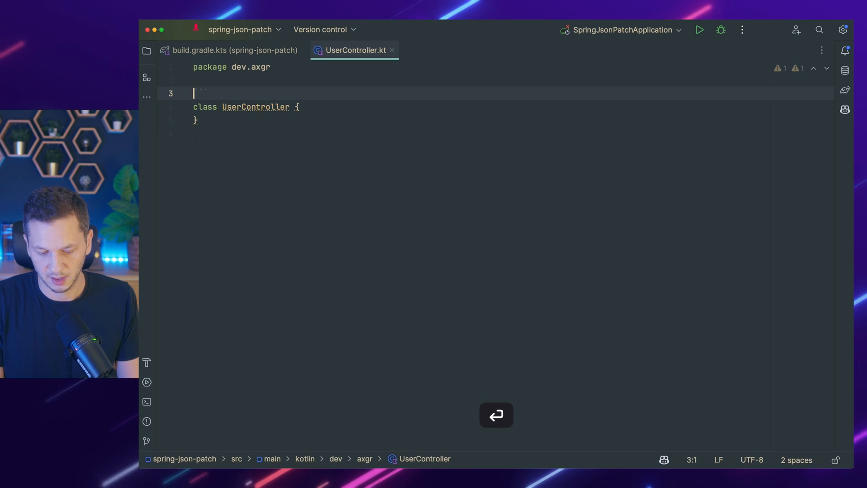
{"action": "type", "text": "@RestzController"}
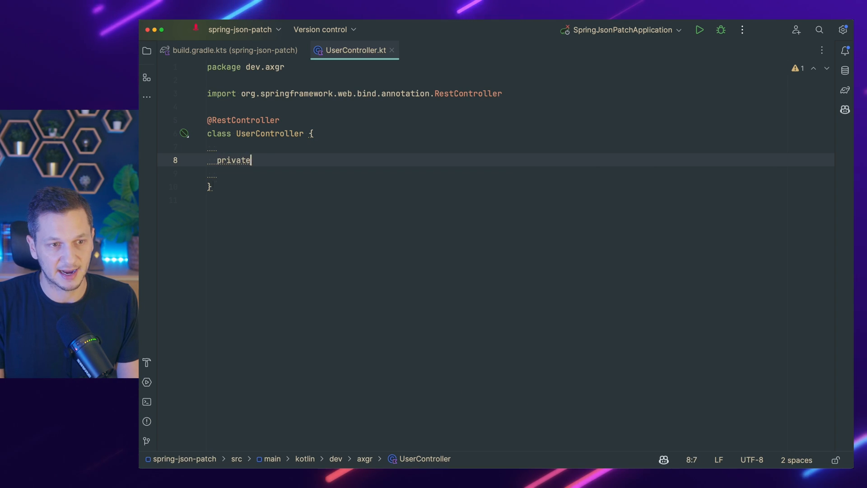
{"action": "type", "text": "val user"}
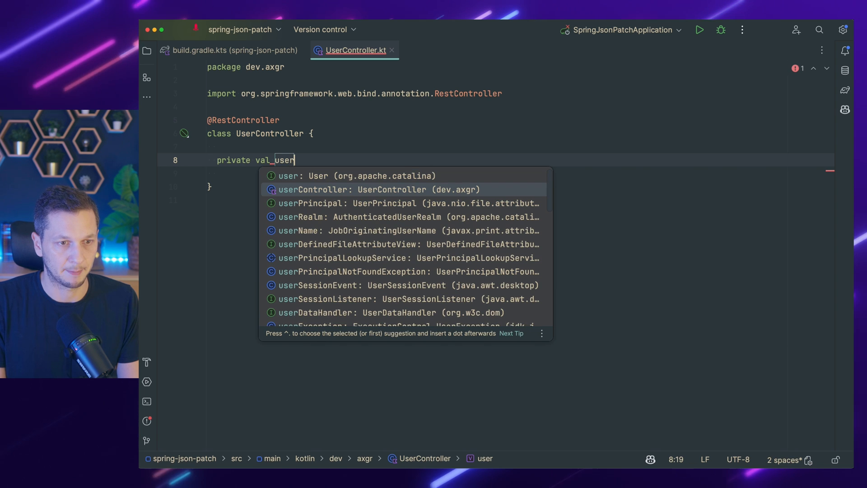
{"action": "type", "text": "s = mutableListOf<User>()"}
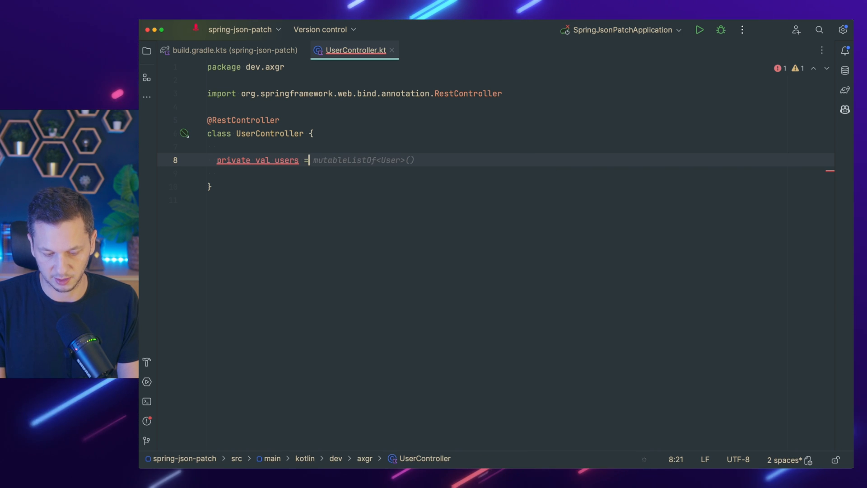
{"action": "type", "text": "mutablema"}
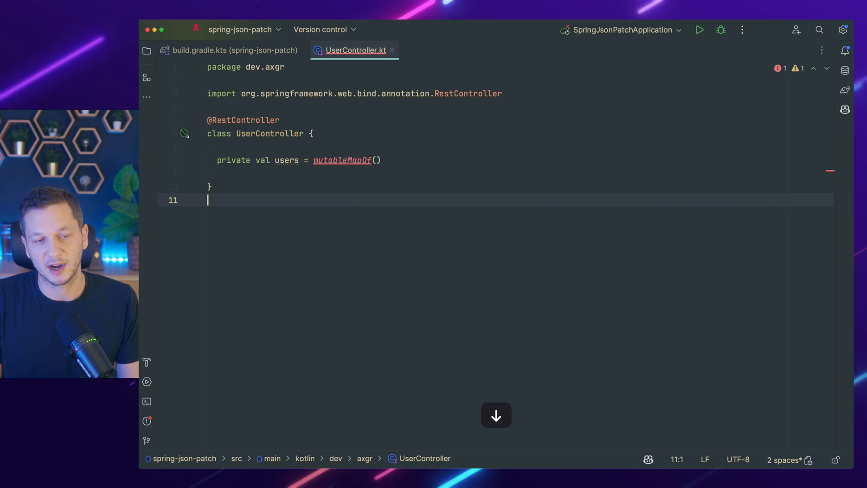
- Define data class Address(street: String, city: String) below the controller
{"action": "type", "text": "data c"}
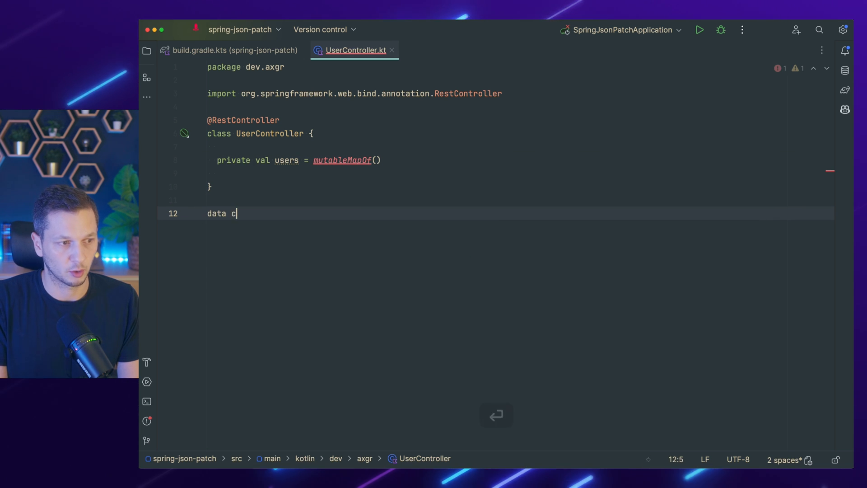
{"action": "type", "text": "lass Address"}
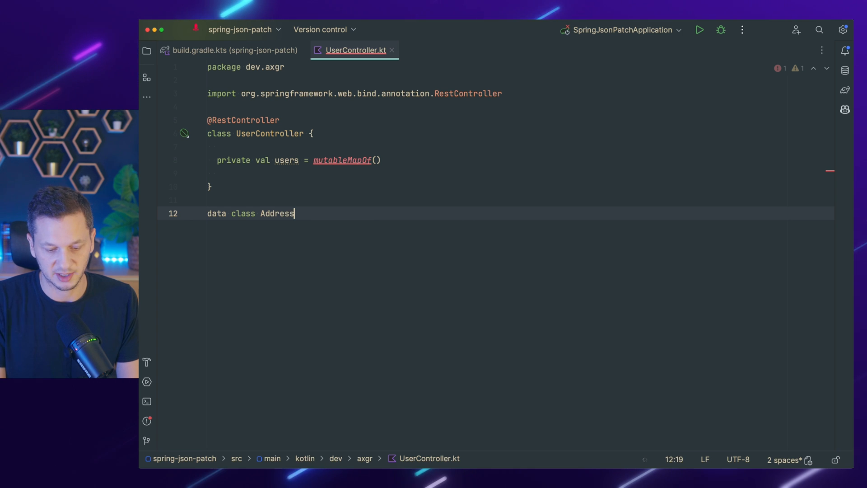
{"action": "type", "text": "(val street: String, val"}
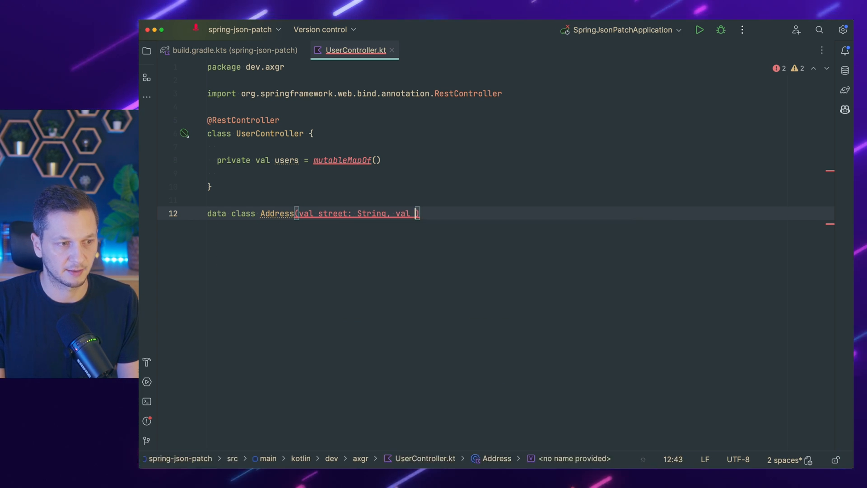
{"action": "type", "text": "_city: String"}
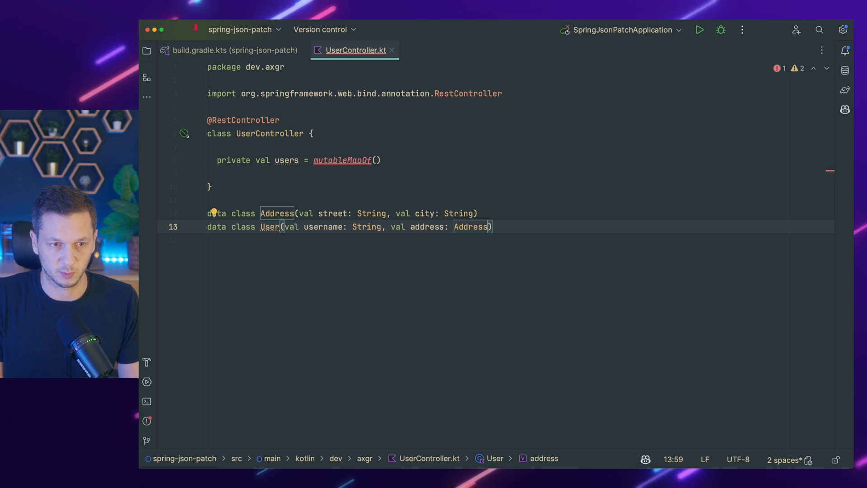
- Seed the users map with an "axgr" to User(...) entry
{"action": "left_click", "coordinate": [376, 160]}
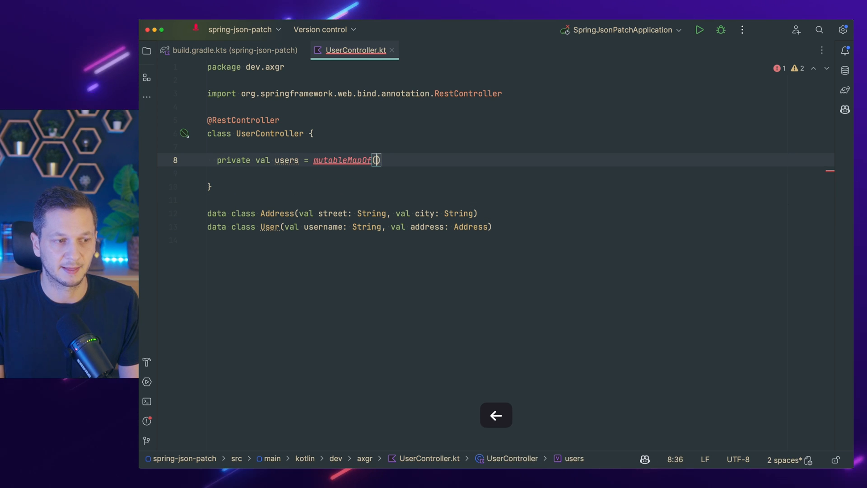
{"action": "type", "text": "\"axgr\","}
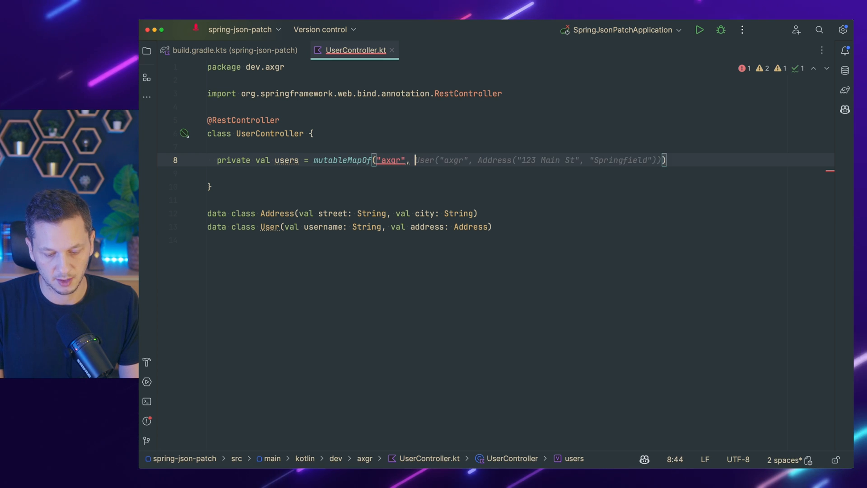
{"action": "type", "text": "to_User(\"axgr"}
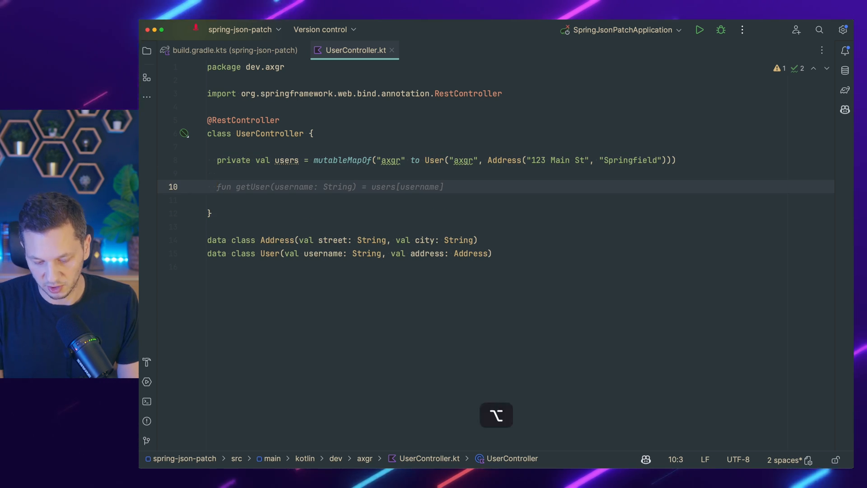
- Map the controller to /users and add GET /{username} returning the user or throwing when missing
{"action": "type", "text": "@GetMapping(\"/users\")"}
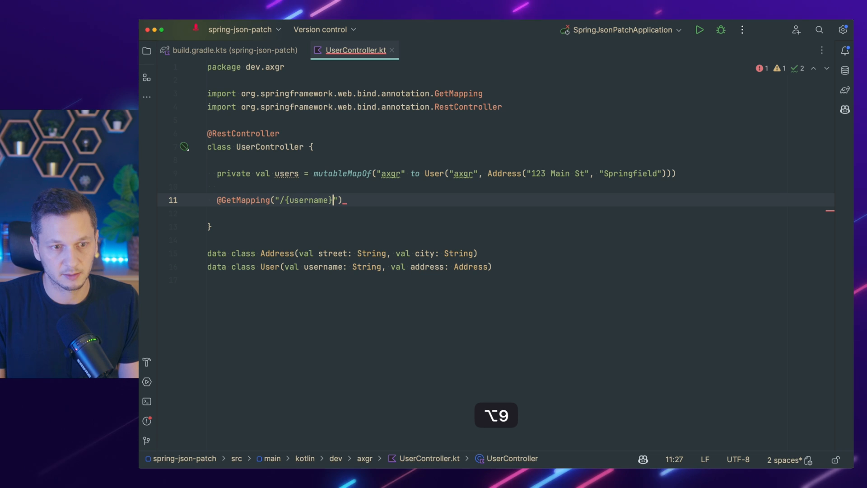
{"action": "key", "text": "Return"}
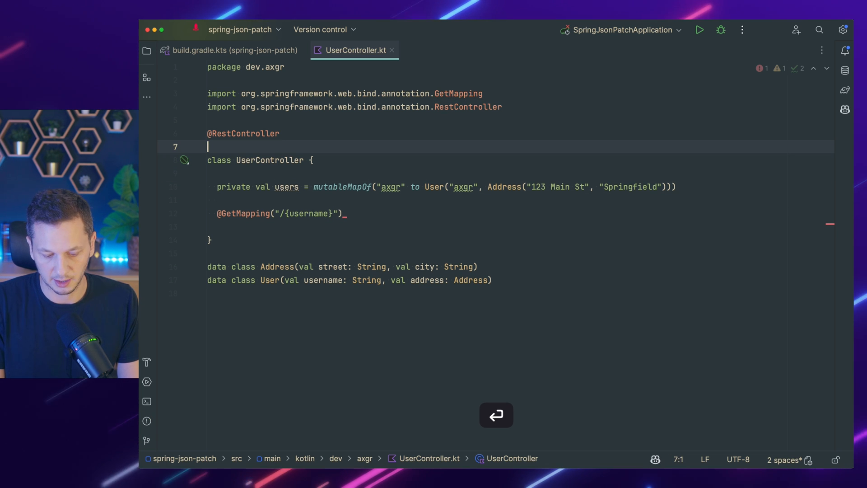
{"action": "type", "text": "@ReqwuestMapping(\"/users\")"}
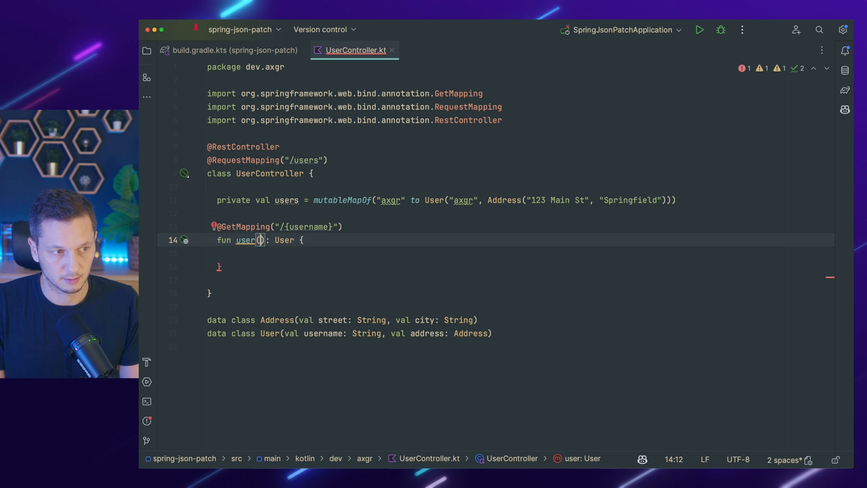
{"action": "type", "text": "@PathVariable username: String"}
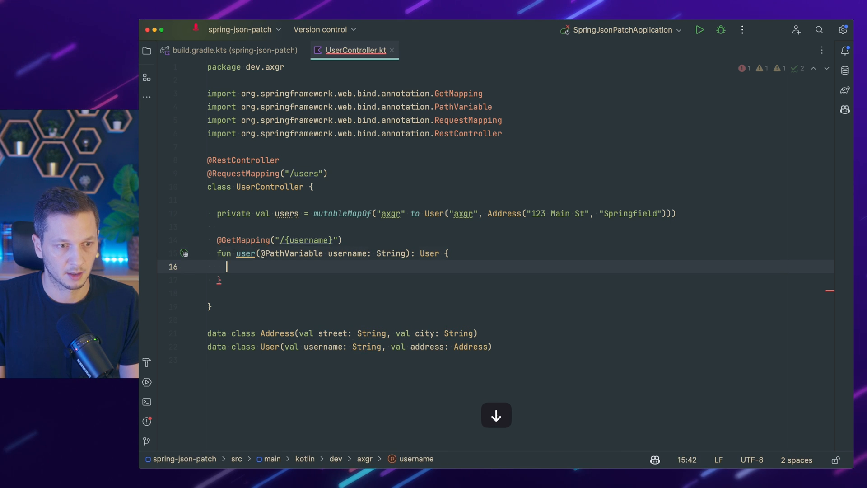
{"action": "type", "text": "return users[username] ?: throw UserNotFoundException(username)"}
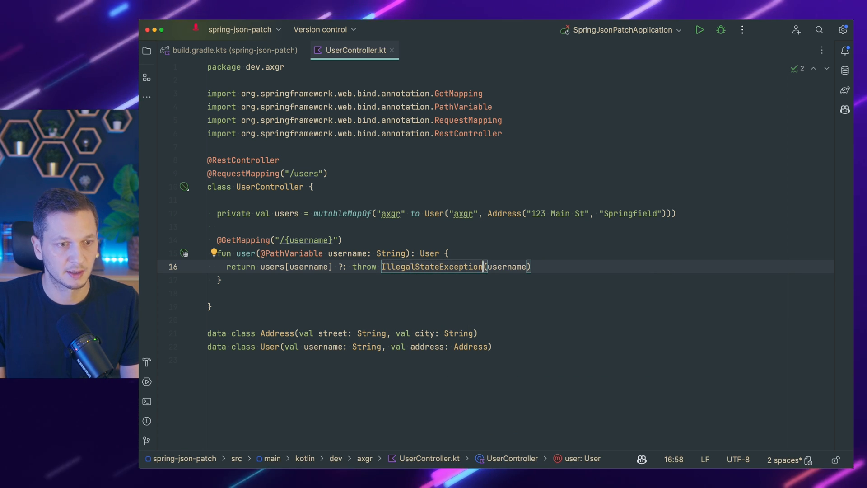
{"action": "mouse_move", "coordinate": [474, 272]}
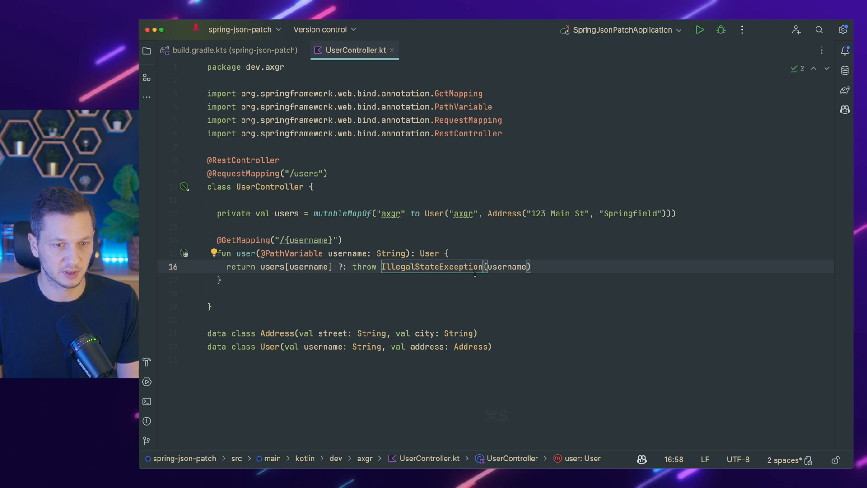
- Save the controller, run the Spring Boot App and bring up a local terminal
{"action": "key", "text": "cmd+1"}
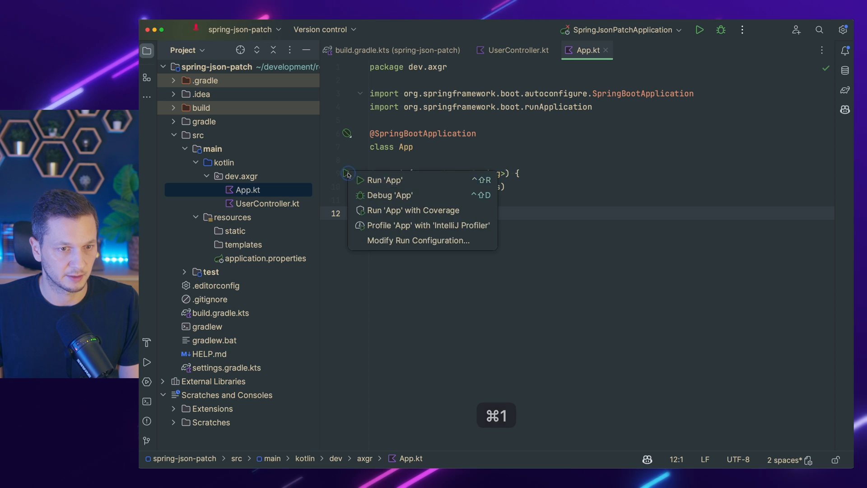
{"action": "left_click", "coordinate": [385, 180]}
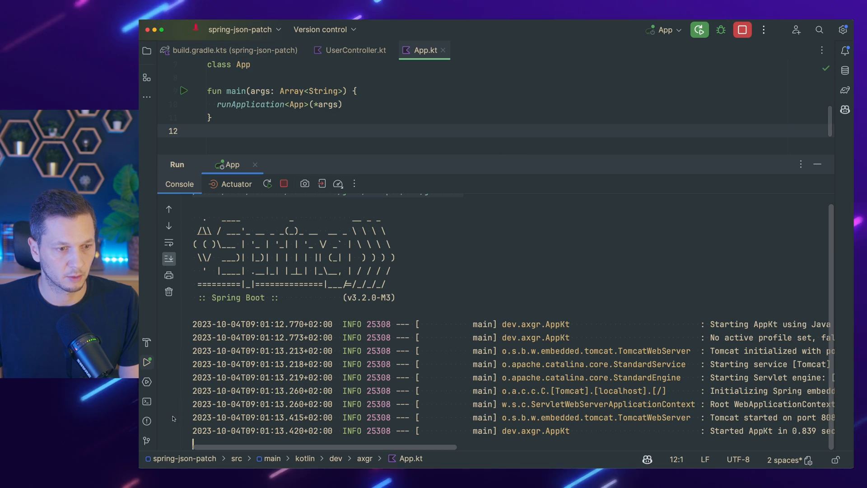
{"action": "left_click", "coordinate": [148, 401]}
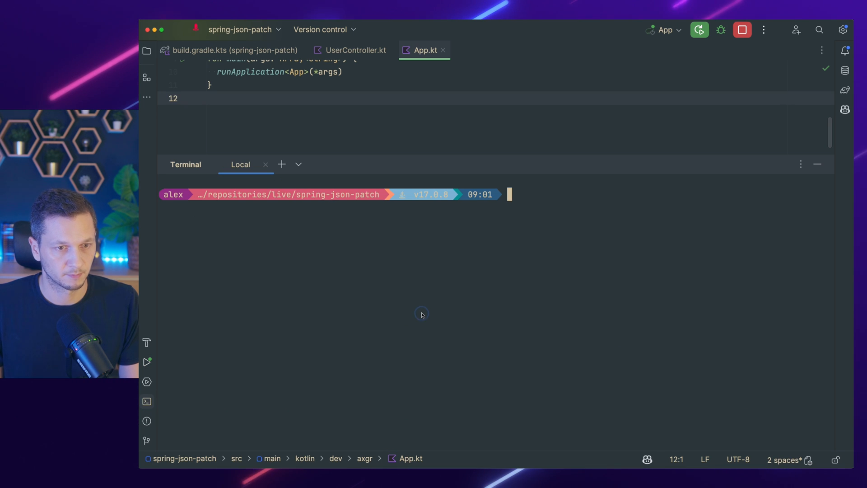
- Request :8080/users/axgr with httpie and get the user's JSON back
{"action": "type", "text": "http :8080/users/axgr"}
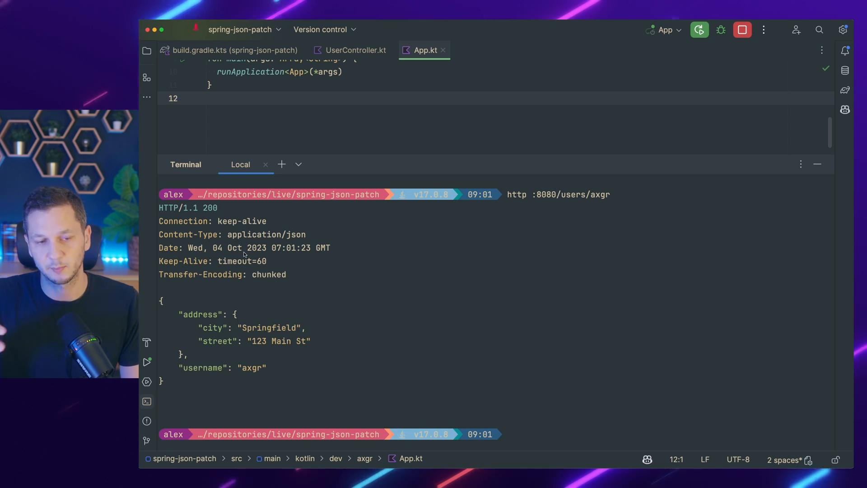
{"action": "mouse_move", "coordinate": [254, 365]}
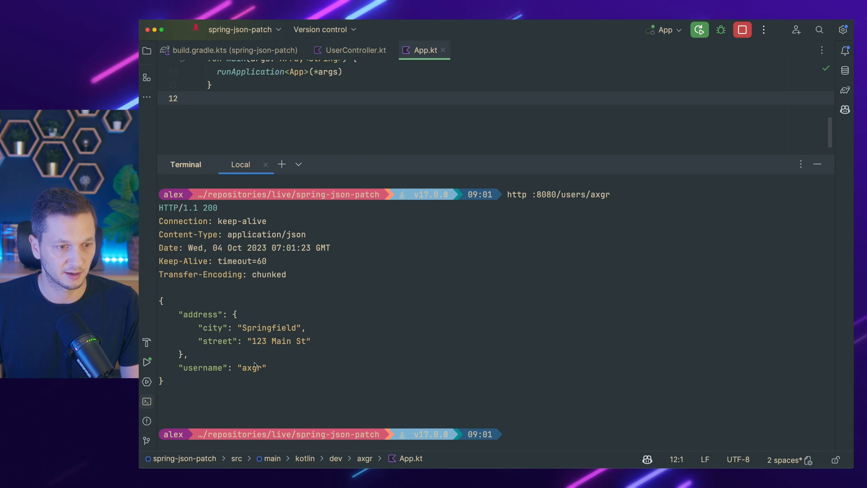
{"action": "mouse_move", "coordinate": [317, 341]}
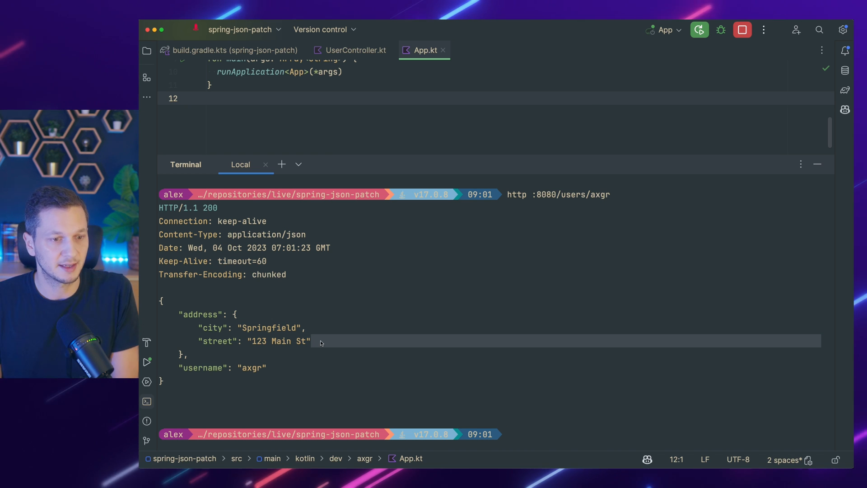
{"action": "mouse_move", "coordinate": [281, 341]}
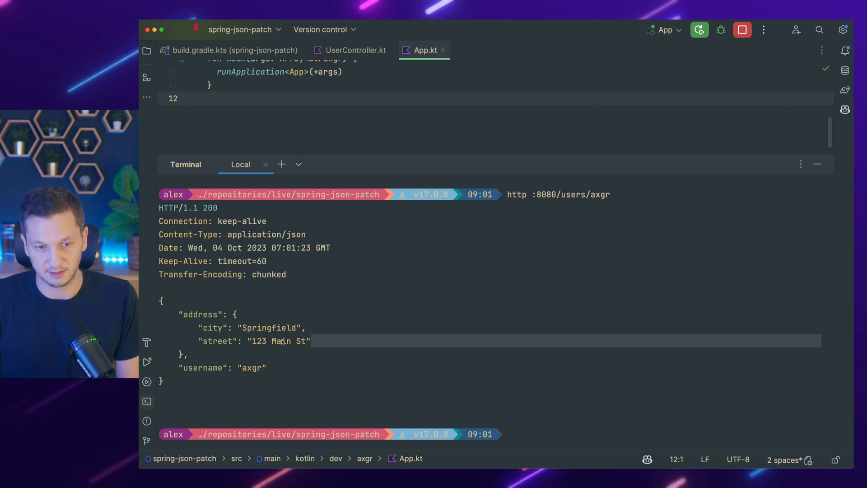
{"action": "mouse_move", "coordinate": [817, 165]}
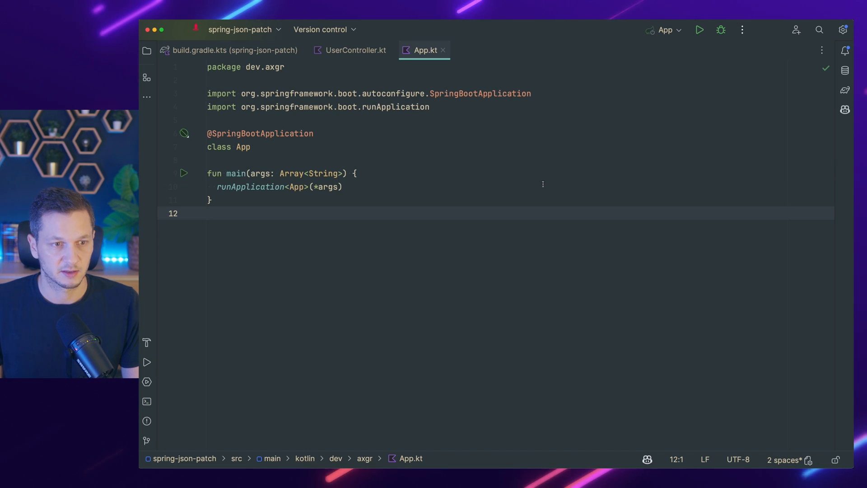
{"action": "left_click", "coordinate": [354, 50]}
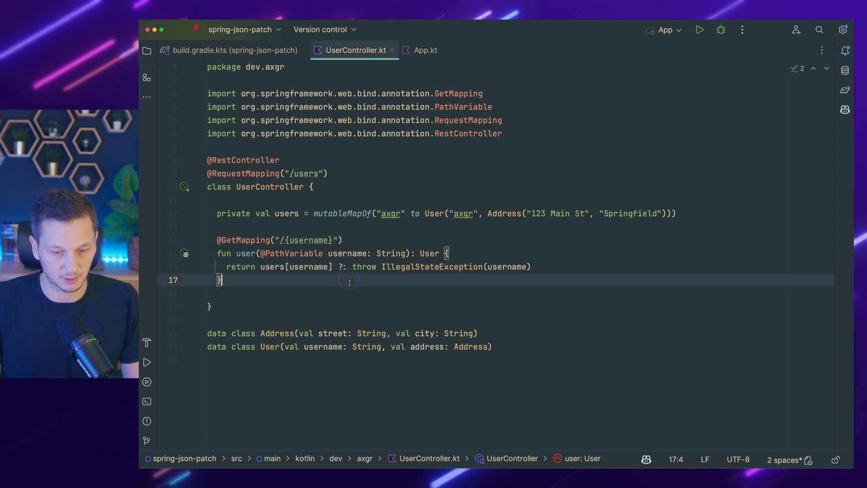
{"action": "type", "text": "@Path"}
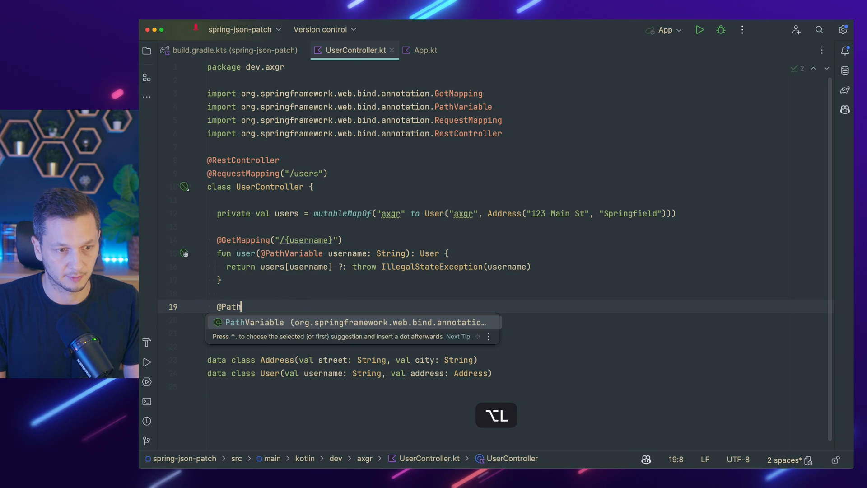
{"action": "type", "text": "chMapping(\"/{username"}
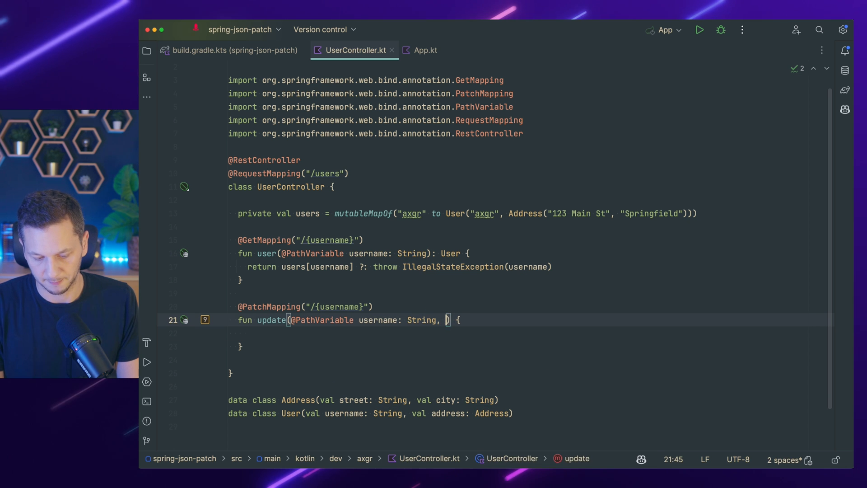
{"action": "type", "text": "@RequestBody patch"}
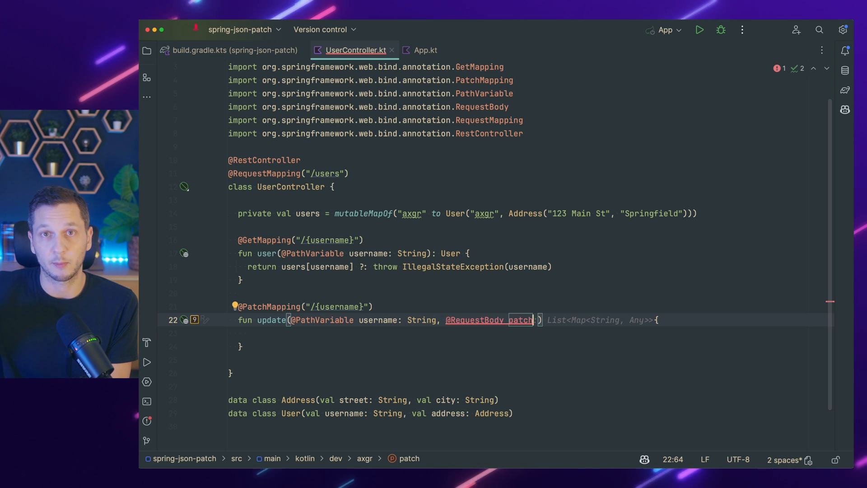
{"action": "type", "text": ":"}
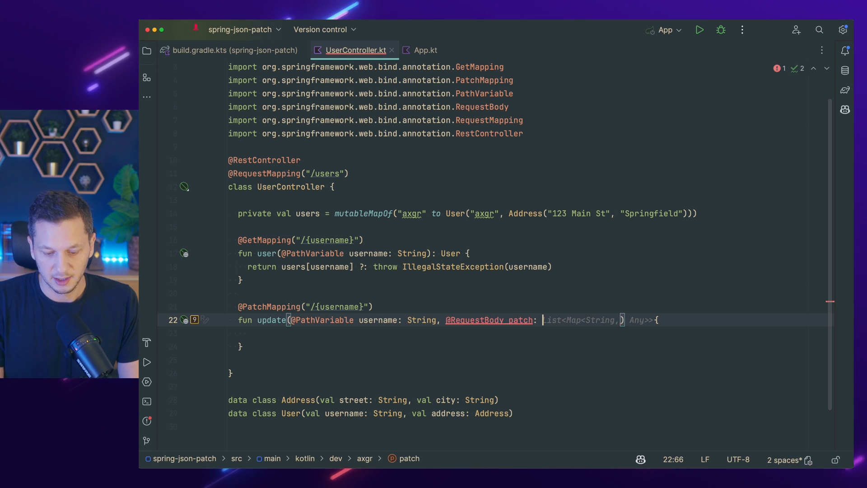
{"action": "type", "text": "JsonPatch"}
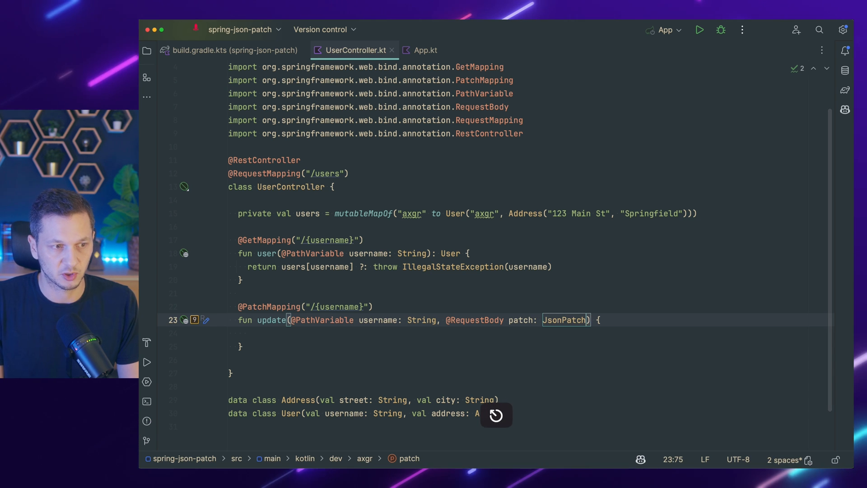
{"action": "key", "text": "Left"}
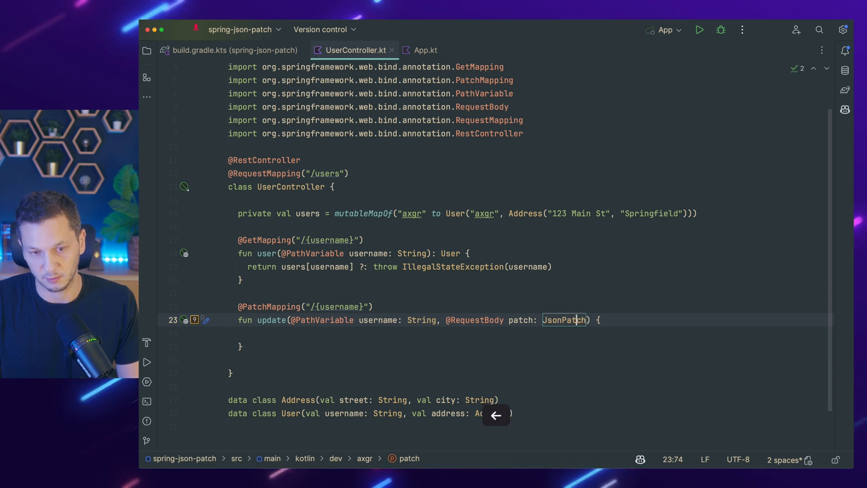
- Browse the JsonPatch.java library source, then close it to return to UserController
{"action": "left_click", "coordinate": [564, 319]}
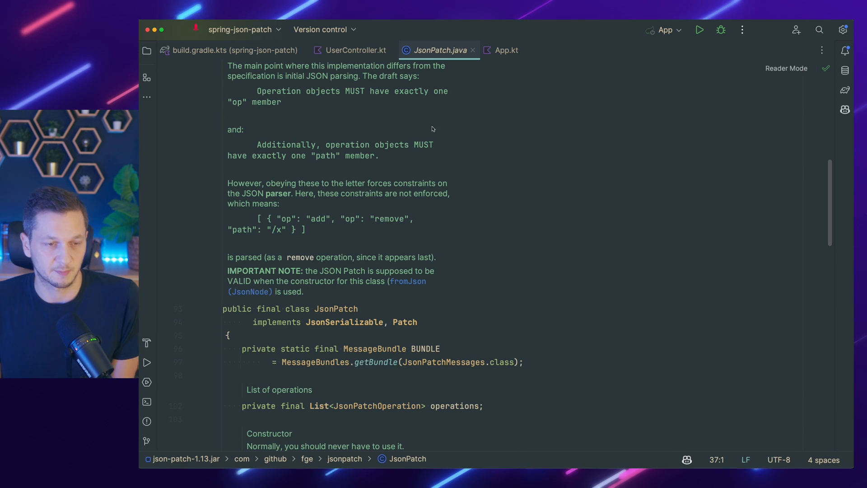
{"action": "mouse_move", "coordinate": [489, 210]}
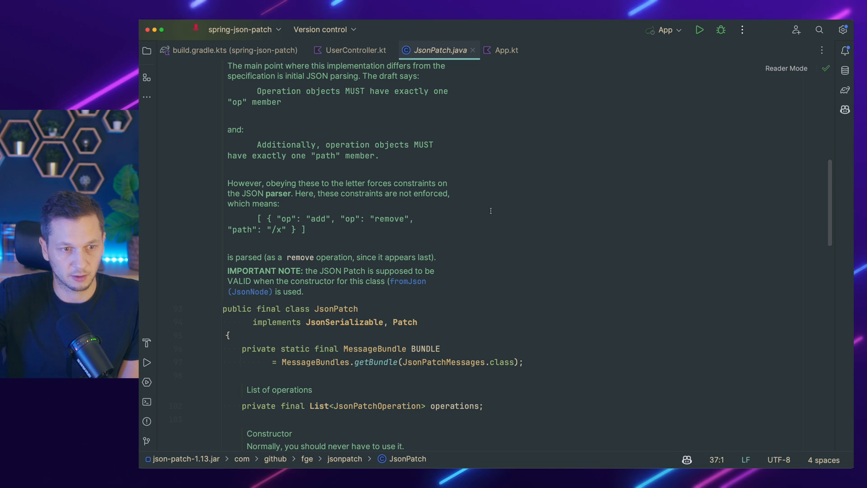
{"action": "mouse_move", "coordinate": [257, 219]}
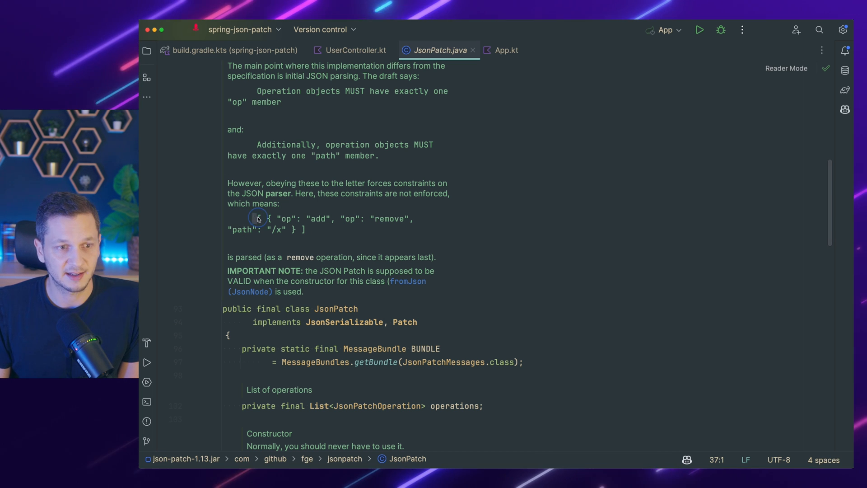
{"action": "mouse_move", "coordinate": [308, 231]}
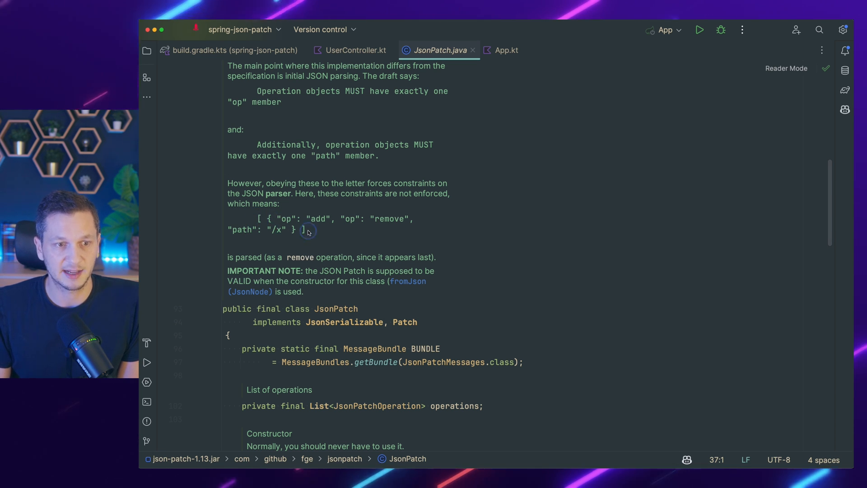
{"action": "mouse_move", "coordinate": [309, 231]}
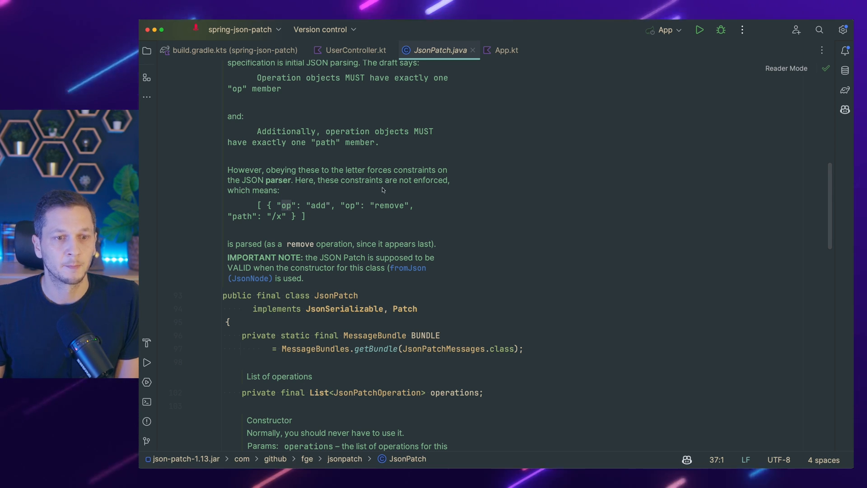
{"action": "mouse_move", "coordinate": [252, 222]}
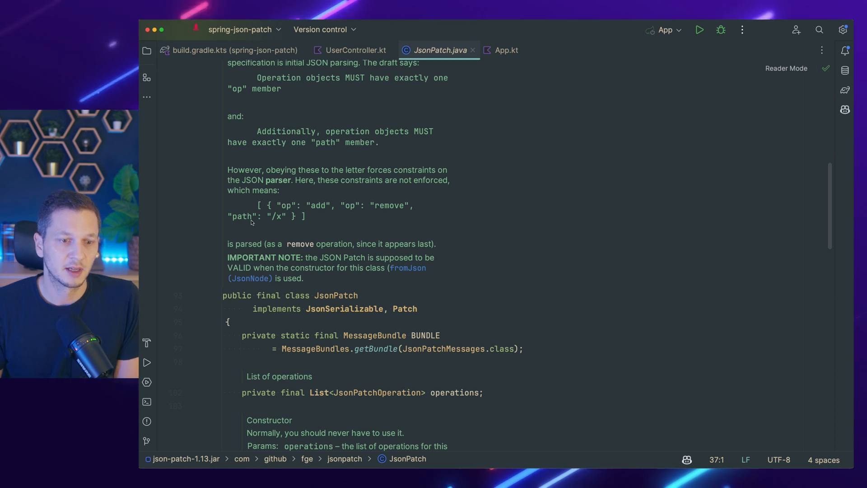
{"action": "scroll", "scroll_direction": "down", "scroll_amount": 3}
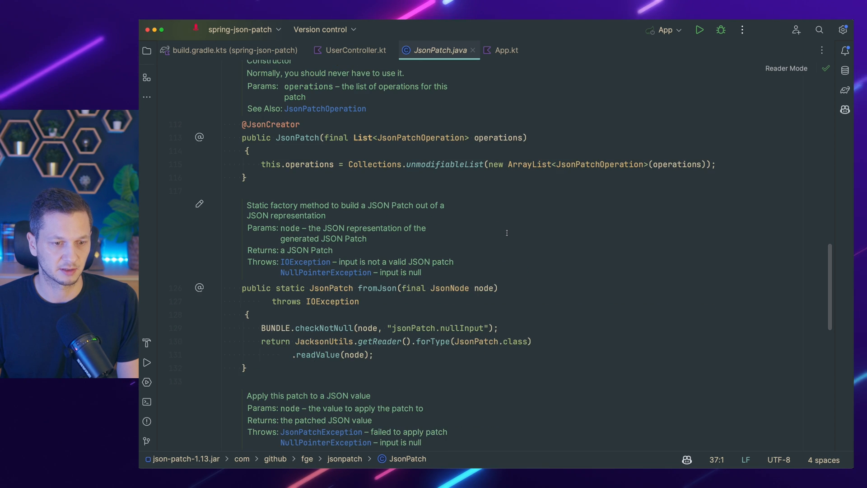
{"action": "left_click", "coordinate": [354, 50]}
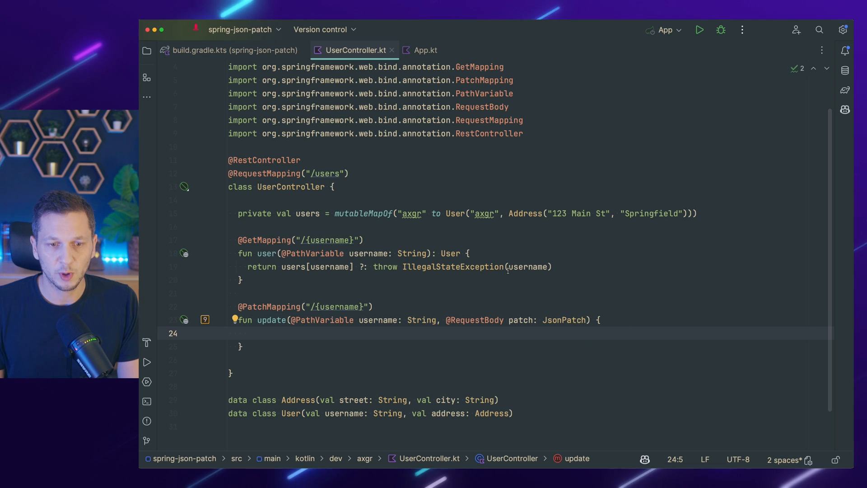
{"action": "mouse_move", "coordinate": [278, 183]}
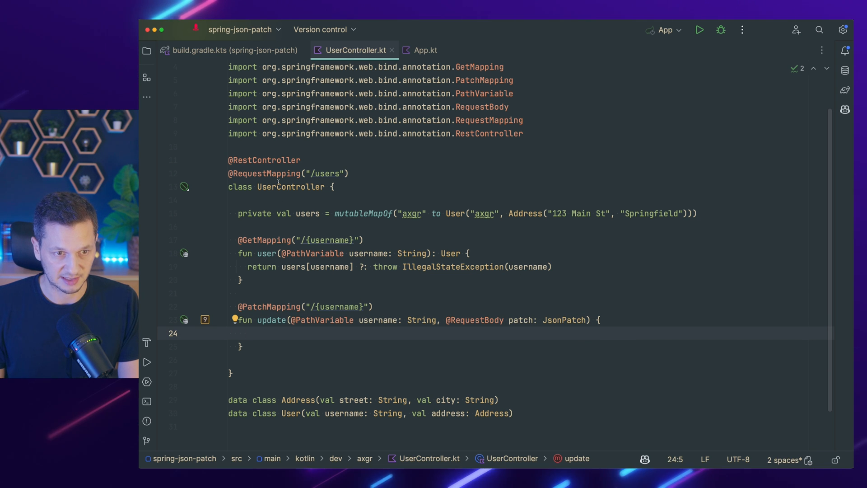
- Inject private val mapper: ObjectMapper via the constructor and look up the user in update
{"action": "left_click", "coordinate": [325, 186]}
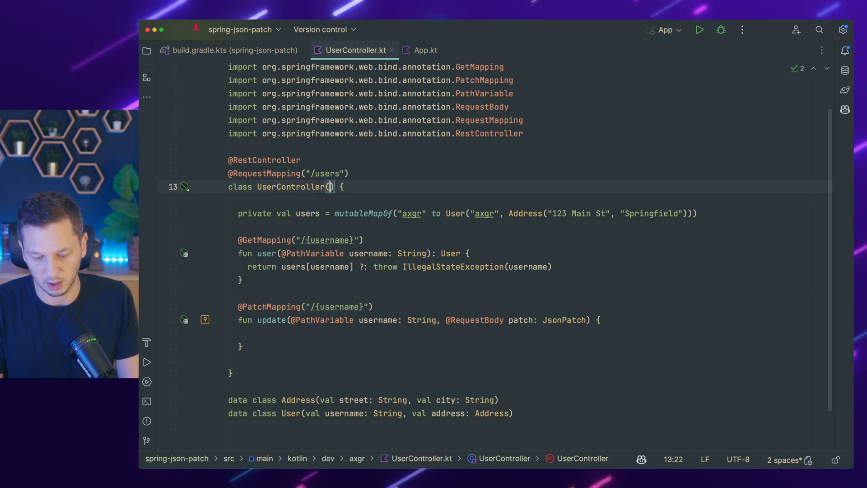
{"action": "type", "text": "private val_mapper: ObjectMapper"}
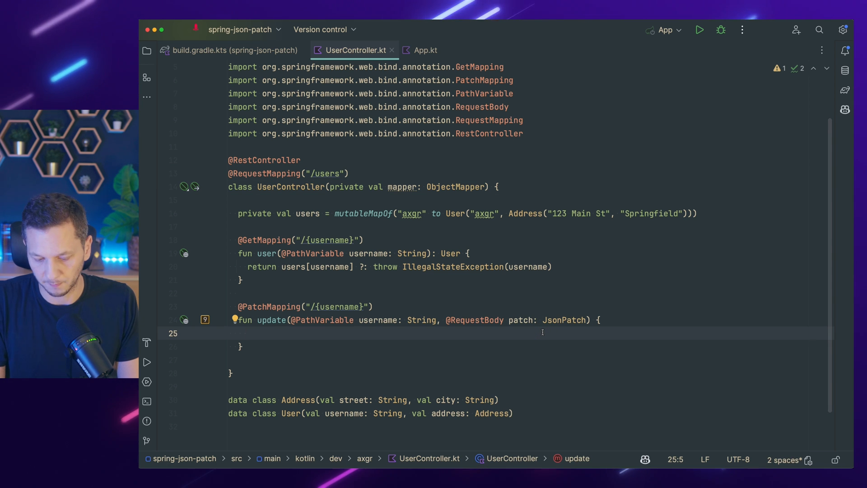
{"action": "type", "text": "val user = users[username] ?: throw IllegalStateException(username"}
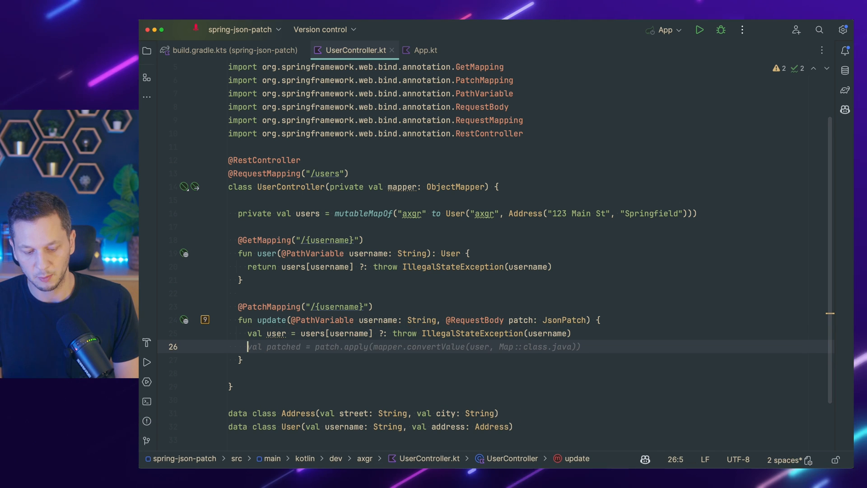
- Convert the user to a JsonNode with mapper.valueToTree<JsonNode>(user), then jump to JsonPatch.apply's source
{"action": "type", "text": "val tree"}
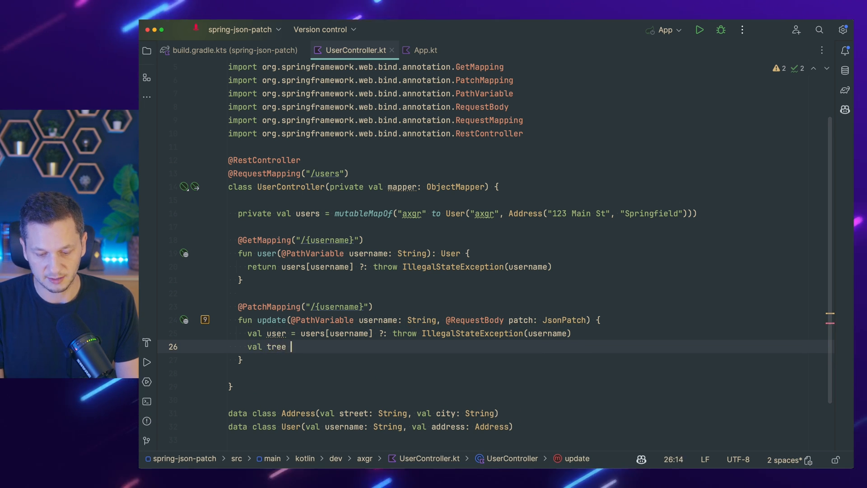
{"action": "type", "text": "json = mapper.convertValue(user, Map::class.java)"}
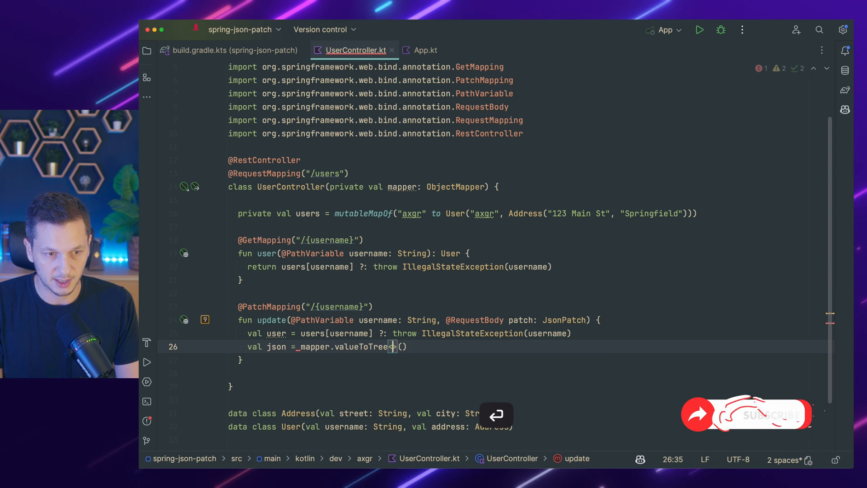
{"action": "type", "text": "<JsonNode>"}
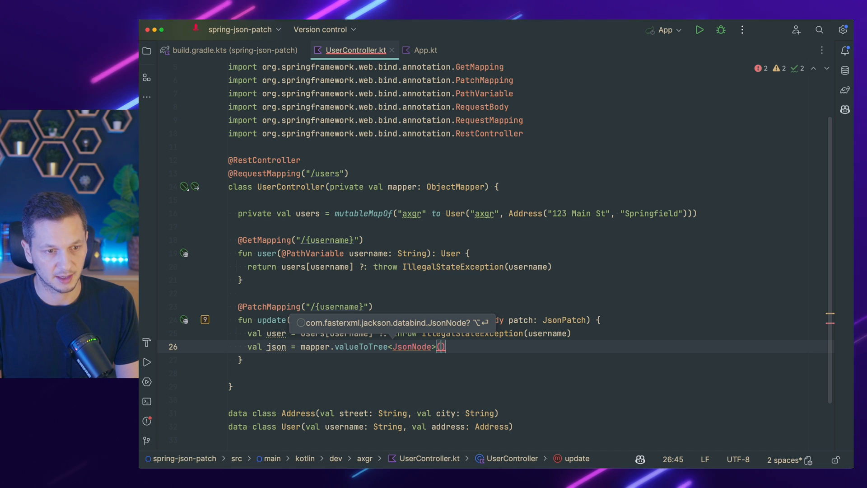
{"action": "type", "text": "(user)"}
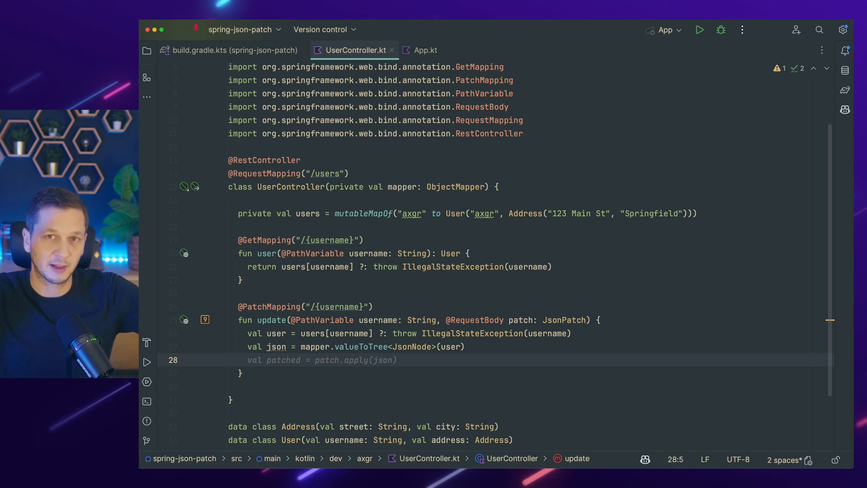
{"action": "left_click", "coordinate": [267, 359]}
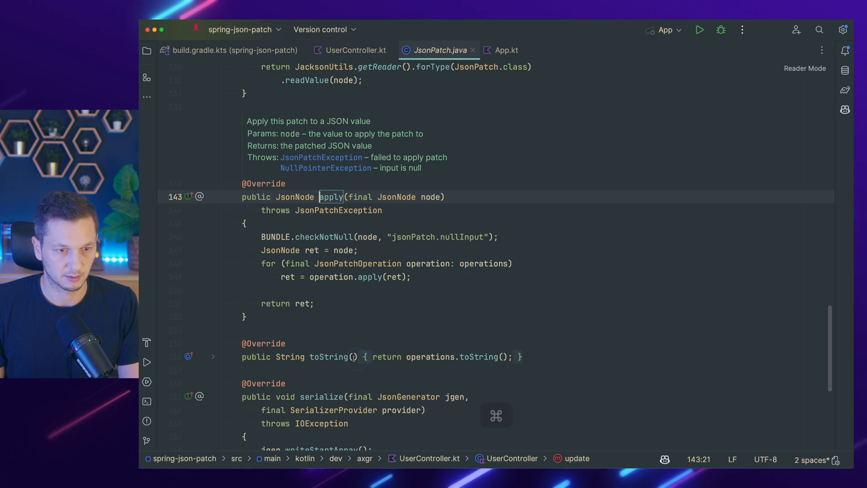
- Check that apply returns a JsonNode, then close JsonPatch.java for the controller
{"action": "left_click", "coordinate": [295, 196]}
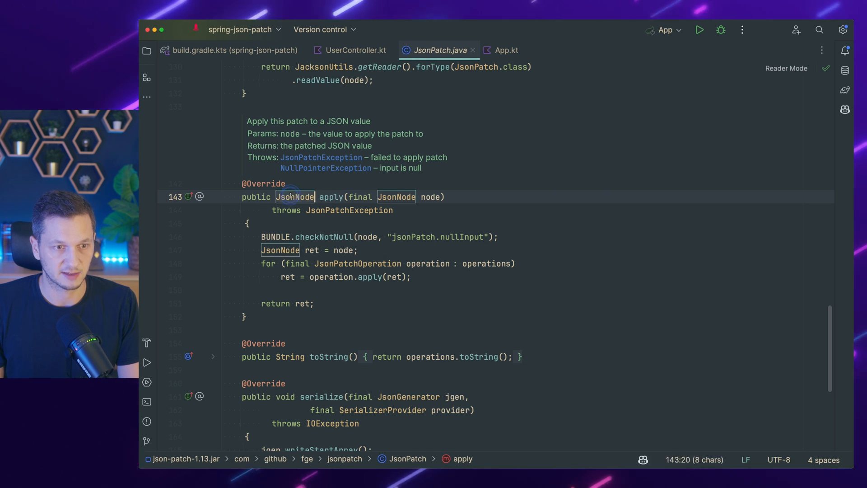
{"action": "left_click", "coordinate": [353, 51]}
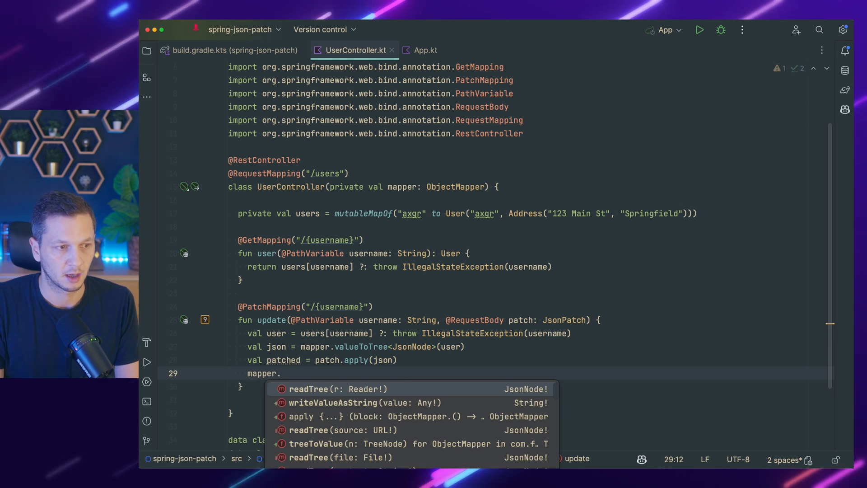
- Store mapper.treeToValue<User>(patched) into users[username] and return users[username]!!
{"action": "type", "text": "tree"}
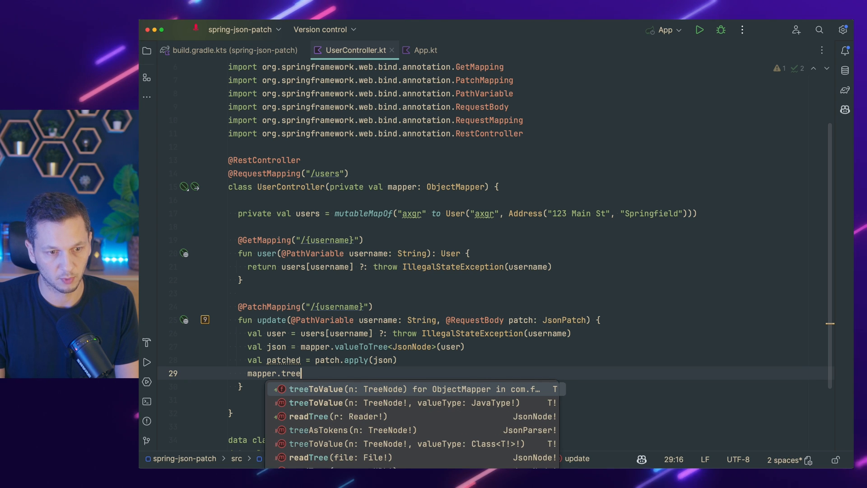
{"action": "left_click", "coordinate": [315, 389]}
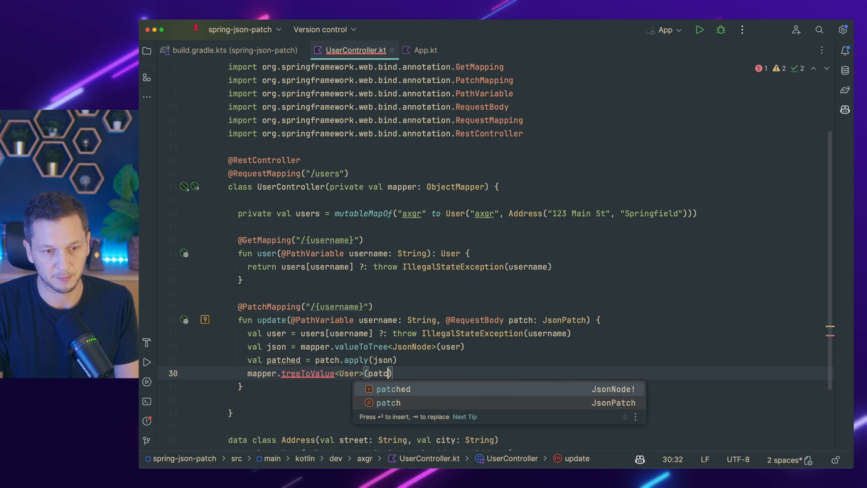
{"action": "key", "text": "Return"}
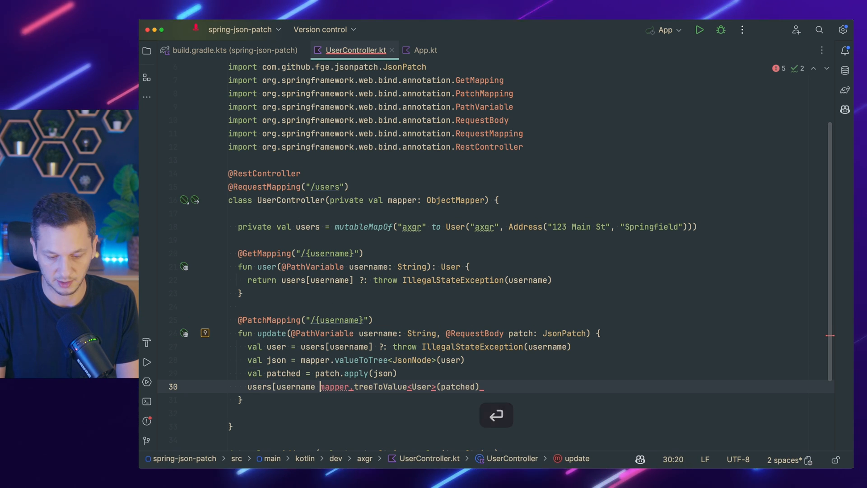
{"action": "type", "text": "] ="}
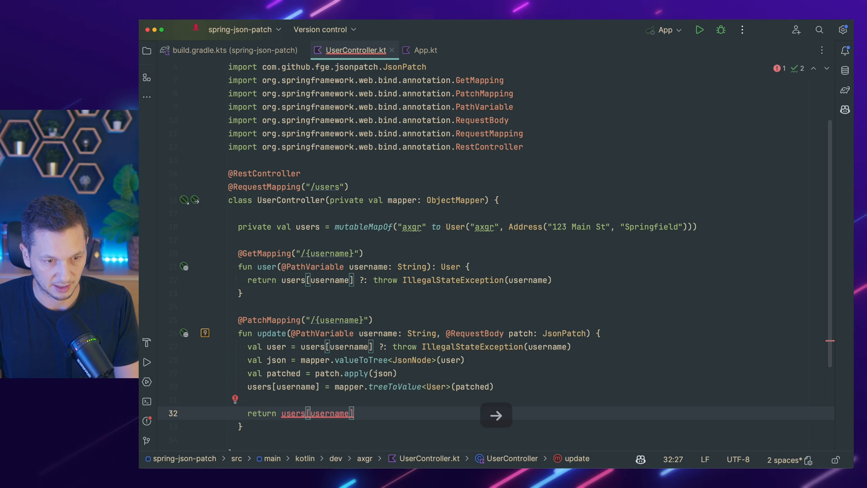
{"action": "type", "text": "!!"}
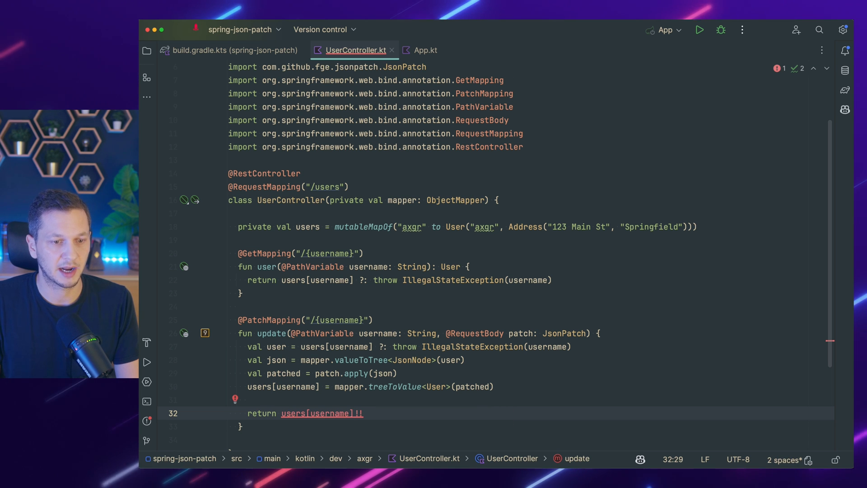
{"action": "left_click", "coordinate": [364, 413]}
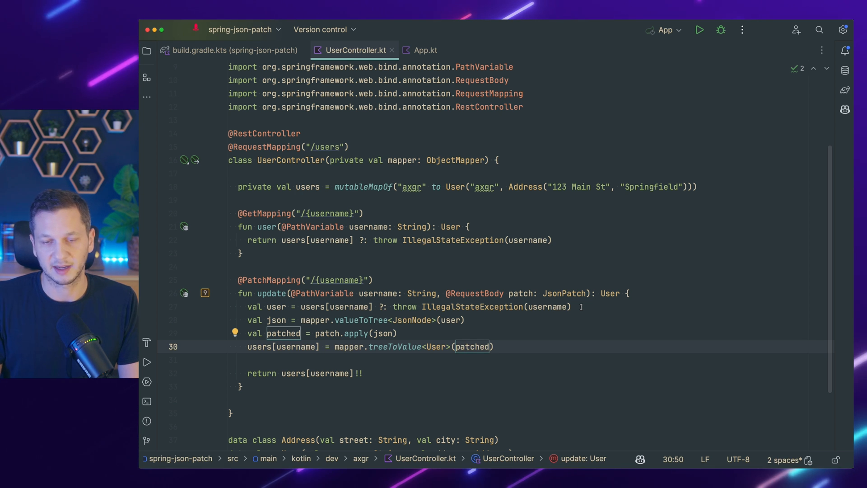
- Save the controller, relaunch the Spring Boot app and switch to the terminal
{"action": "key", "text": "cmd+s"}
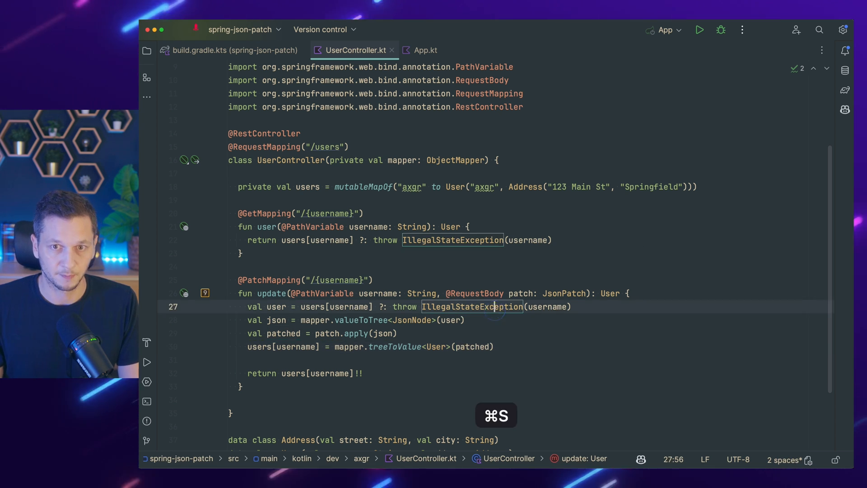
{"action": "left_click", "coordinate": [699, 30]}
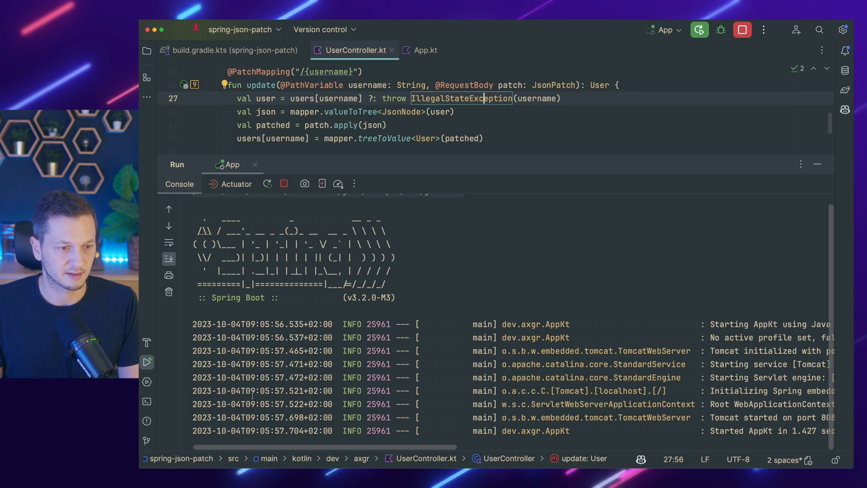
{"action": "left_click", "coordinate": [185, 164]}
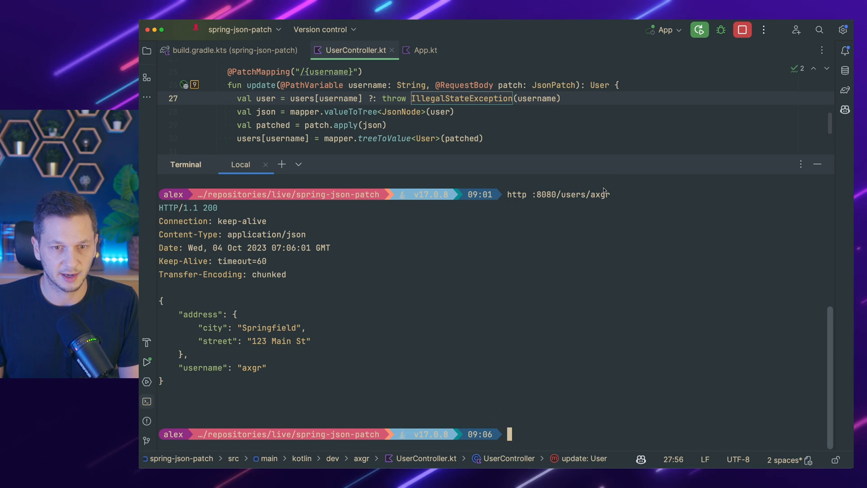
- Focus the terminal to enter the PATCH request replacing /address/street with Doom Street
{"action": "left_click", "coordinate": [271, 341]}
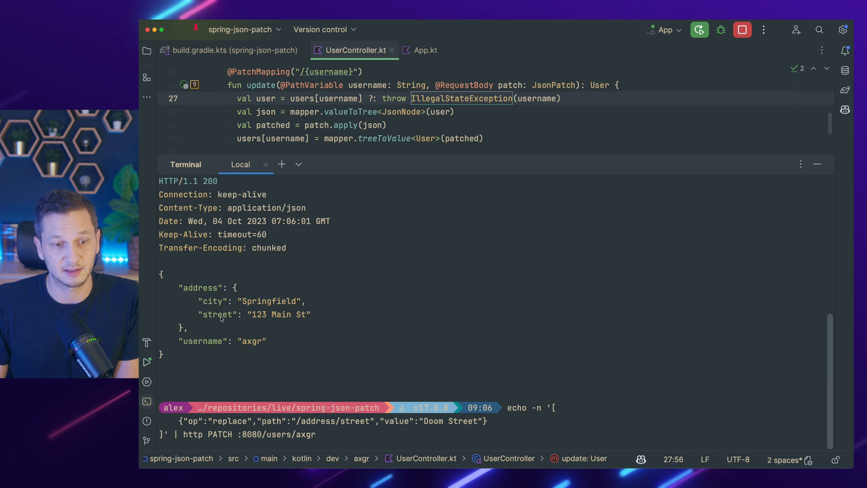
{"action": "mouse_move", "coordinate": [391, 439]}
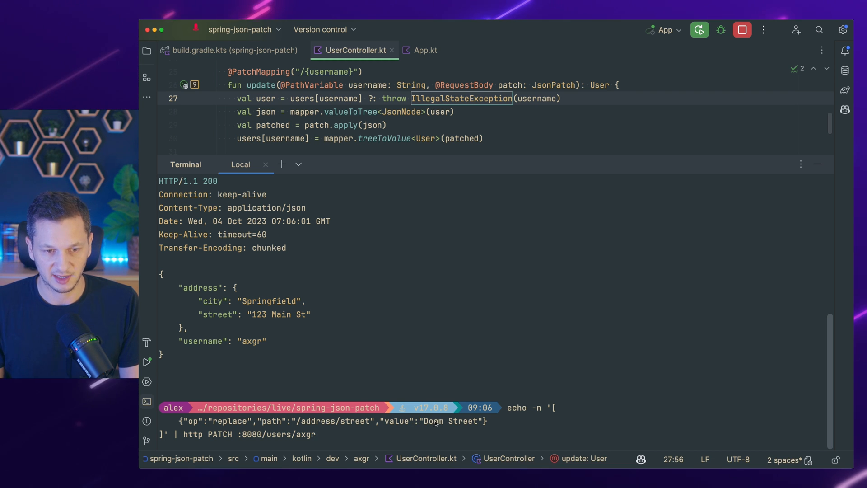
{"action": "mouse_move", "coordinate": [471, 427]}
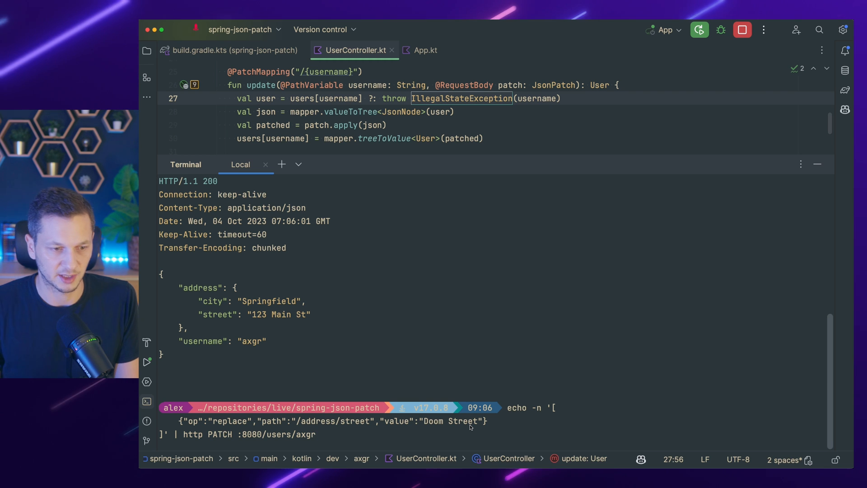
{"action": "mouse_move", "coordinate": [213, 439]}
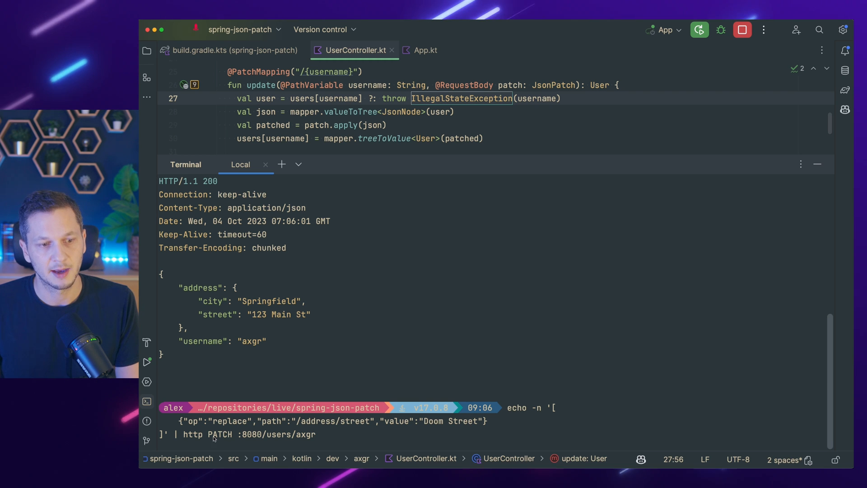
{"action": "mouse_move", "coordinate": [334, 439]}
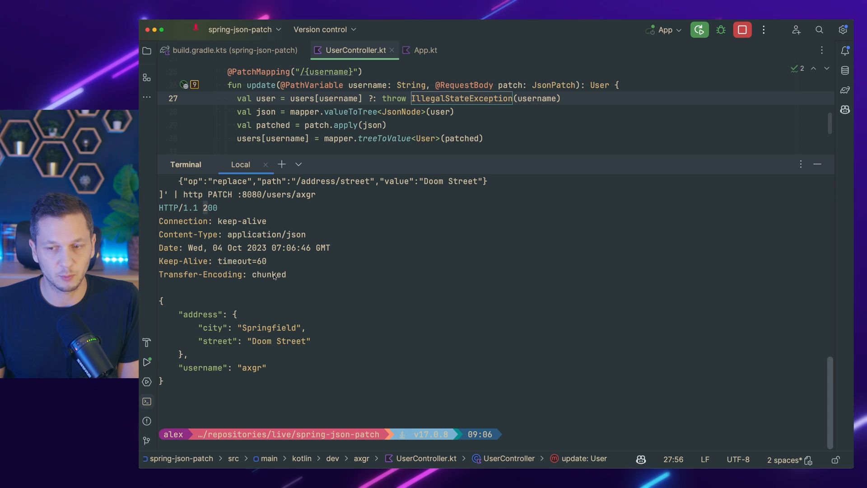
{"action": "mouse_move", "coordinate": [297, 348]}
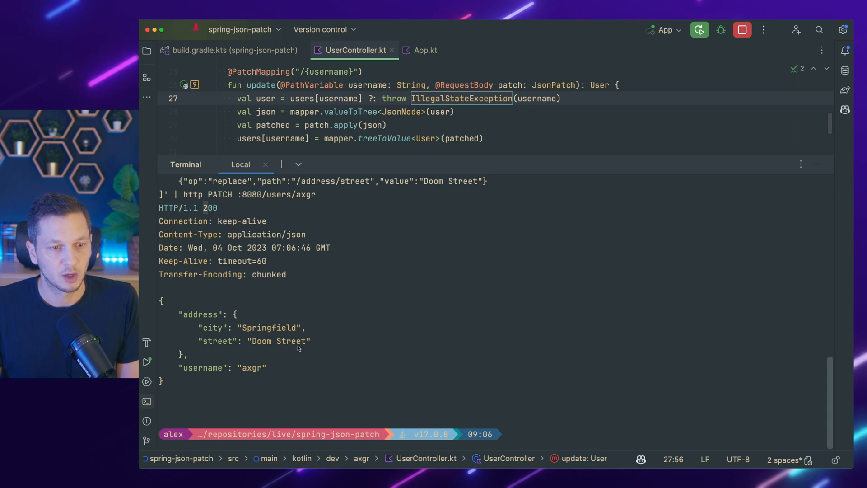